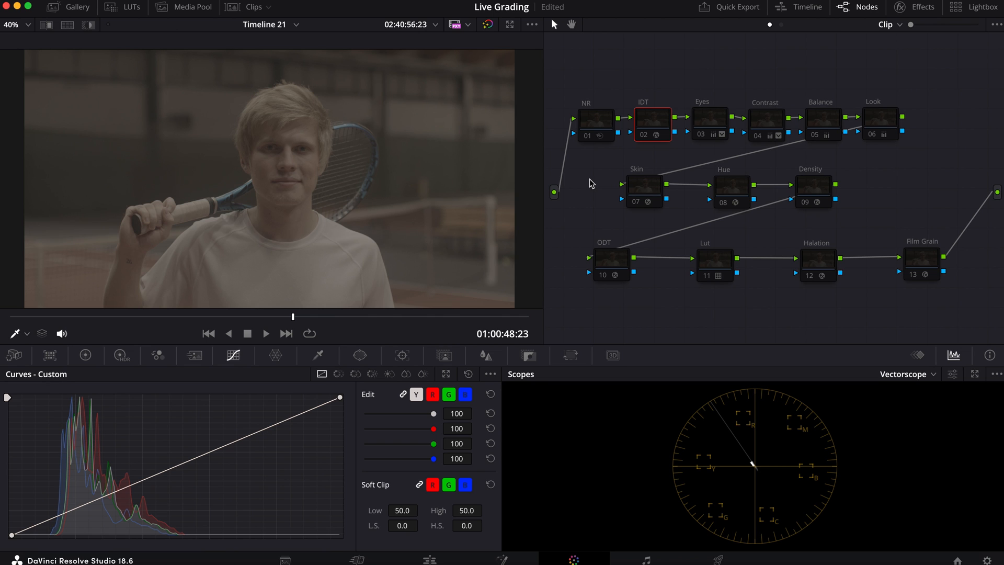
mouse_move(744, 150)
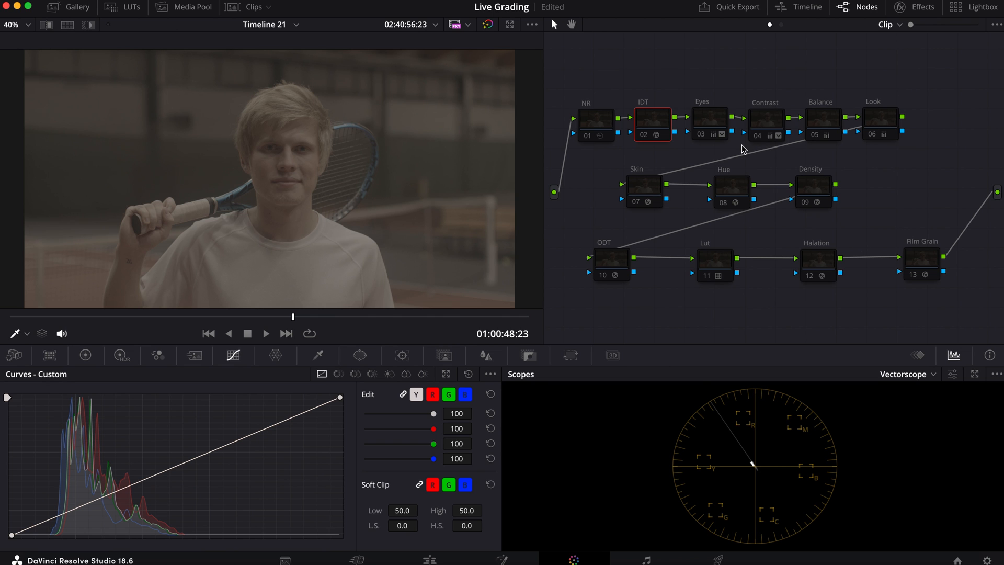
mouse_move(643, 169)
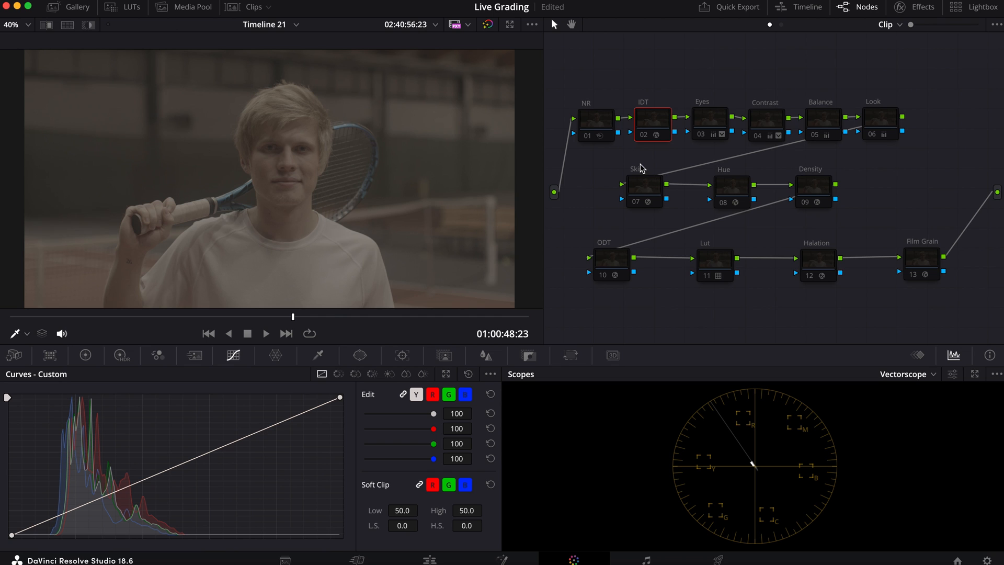
mouse_move(640, 165)
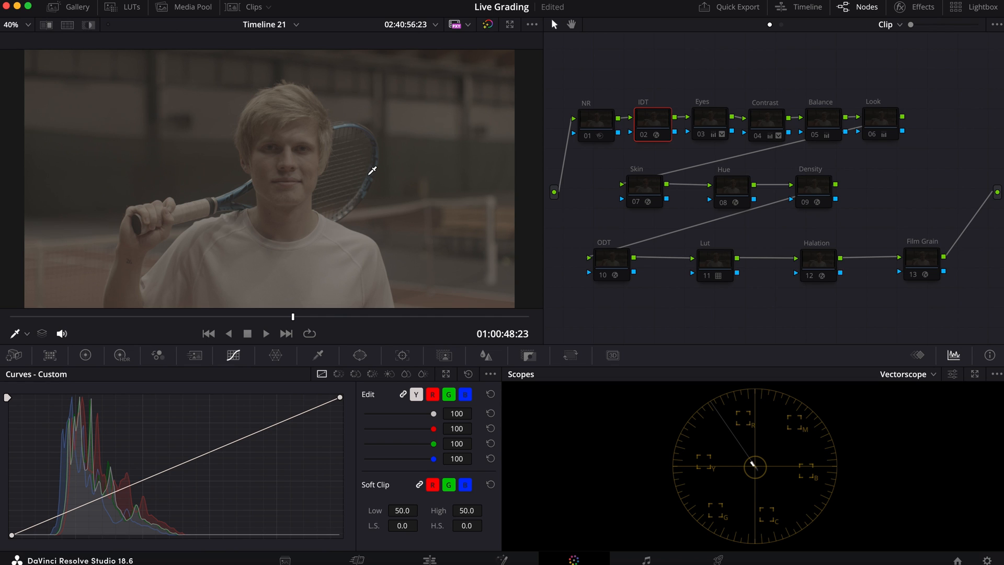
mouse_move(389, 232)
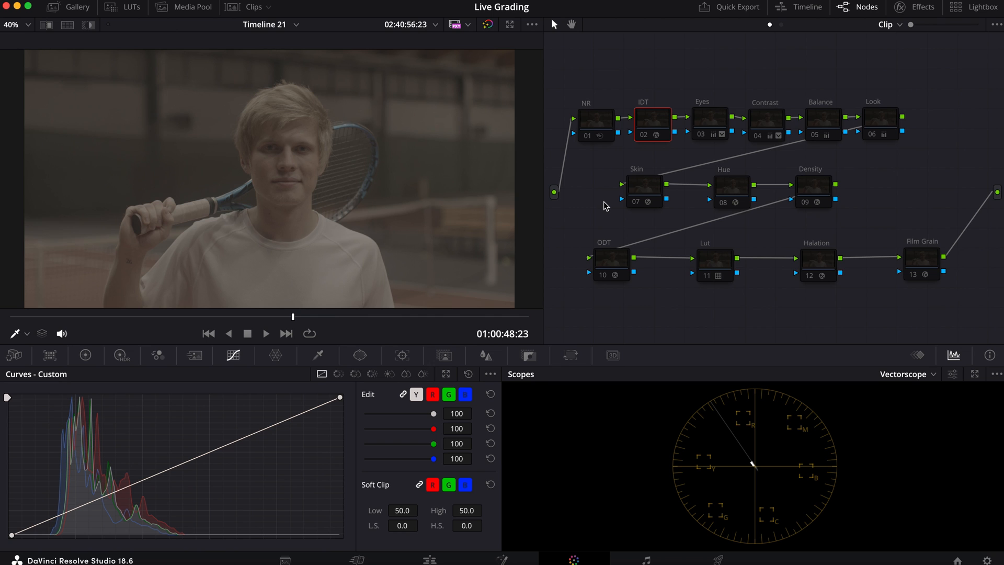
mouse_move(621, 212)
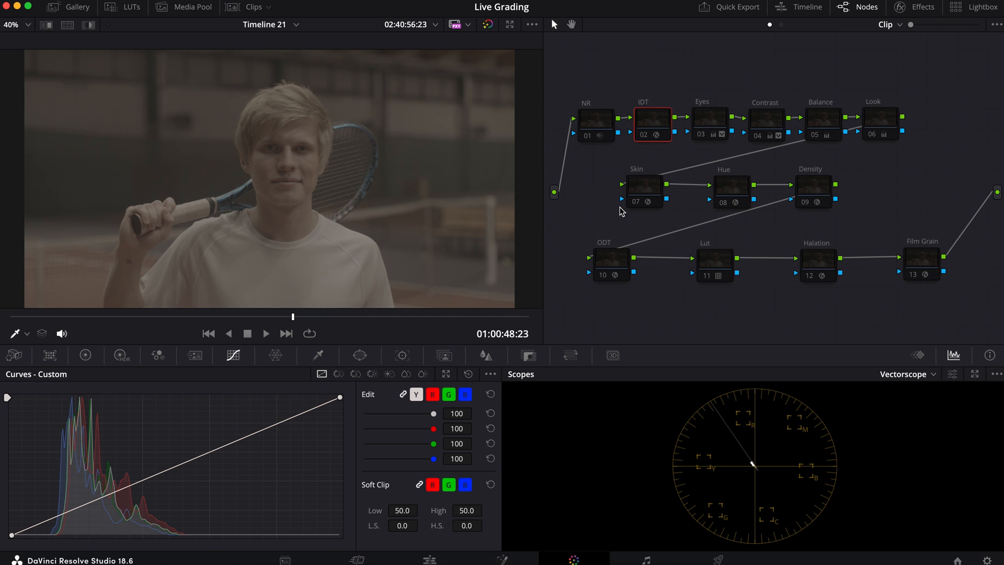
mouse_move(649, 231)
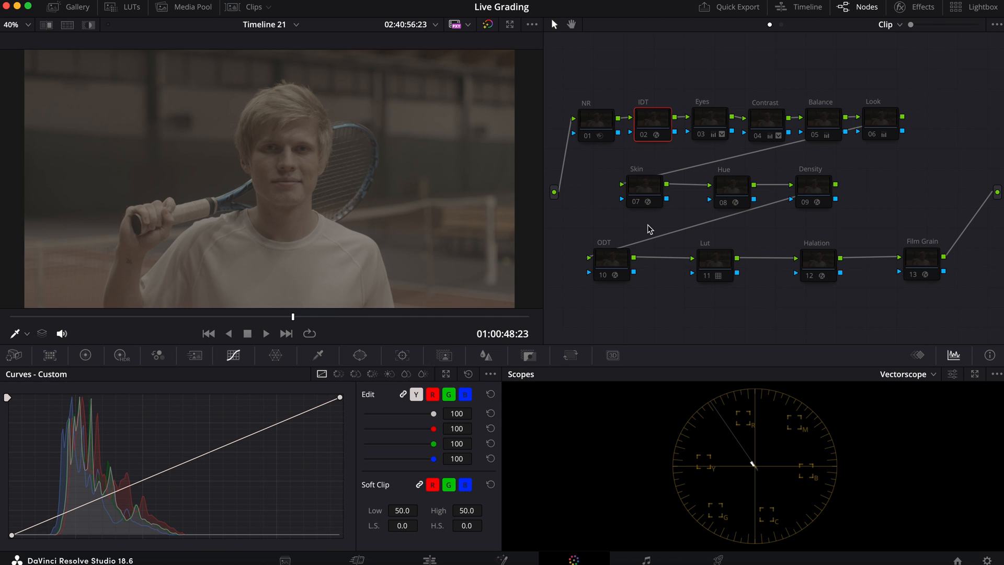
mouse_move(790, 158)
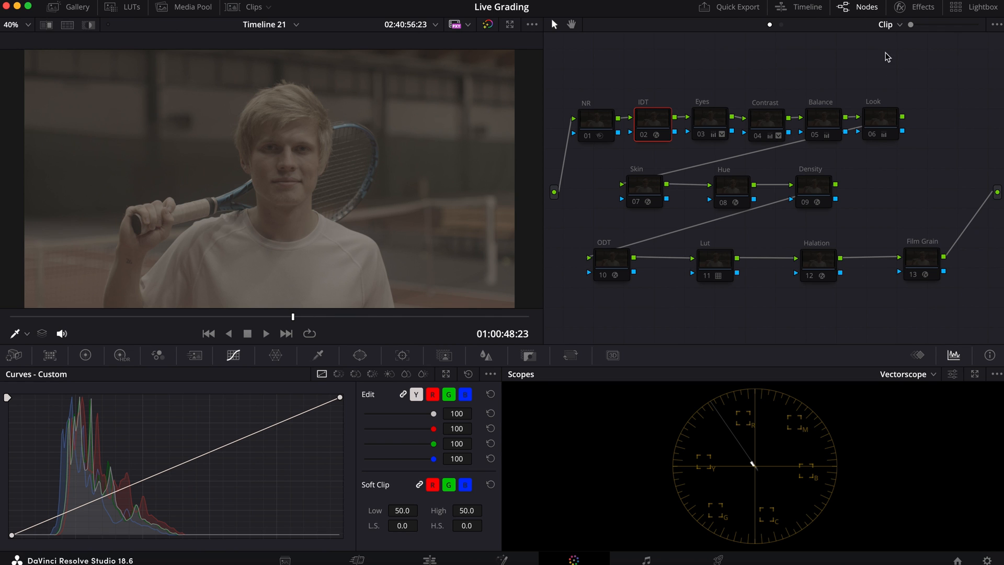
Step: Enable the IDT, ODT and Contrast nodes so the portrait shows normal colour and contrast
click(923, 7)
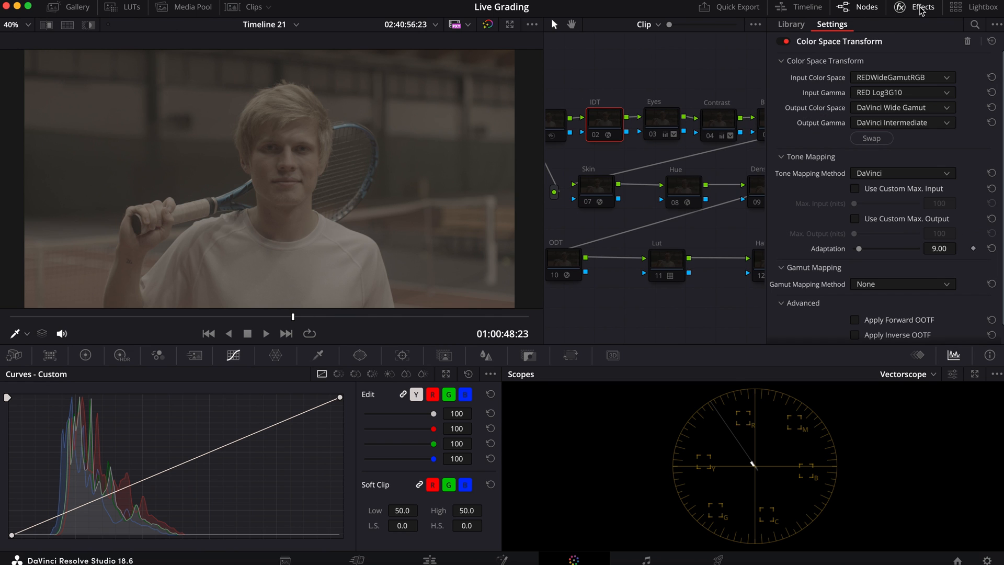
mouse_move(921, 96)
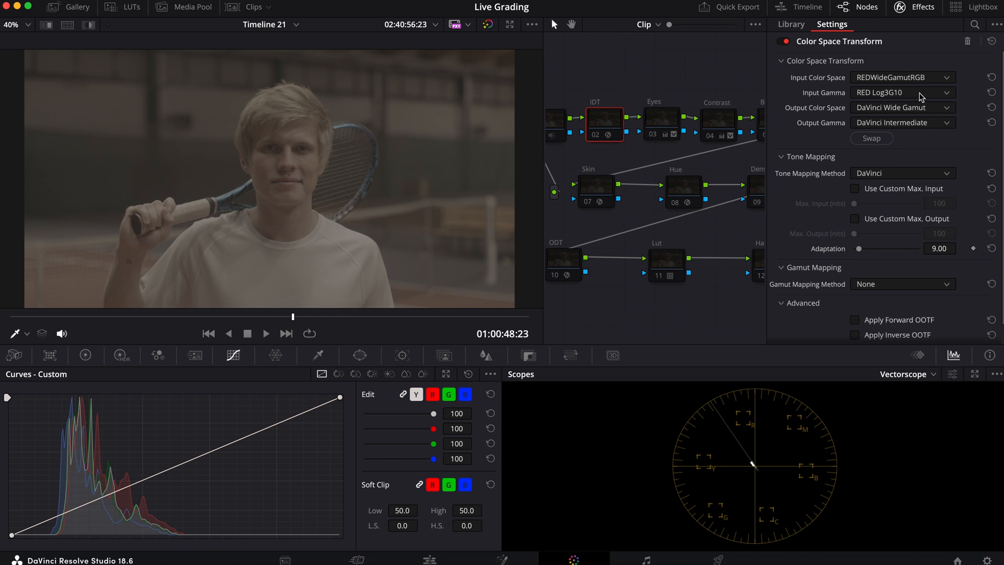
mouse_move(876, 76)
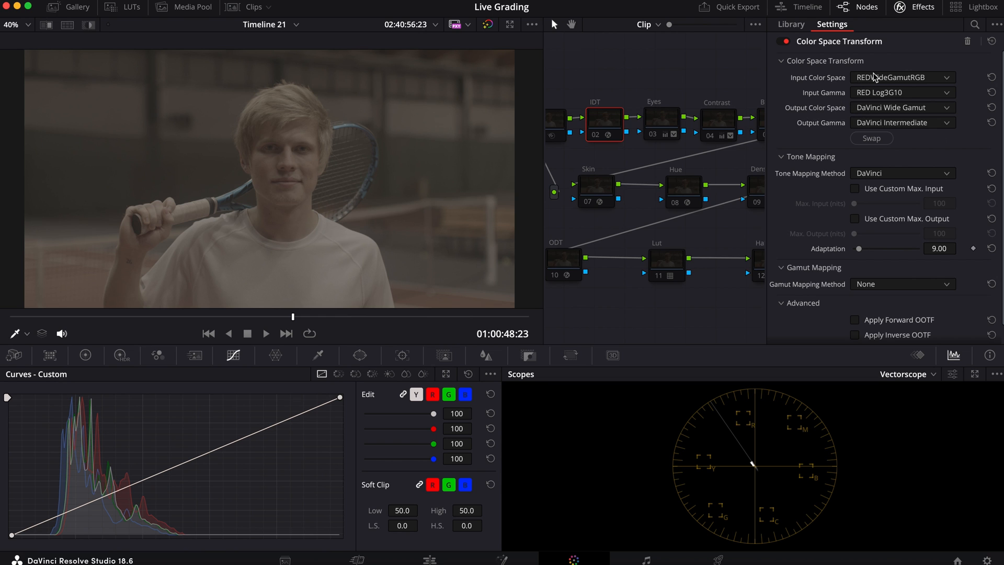
mouse_move(567, 259)
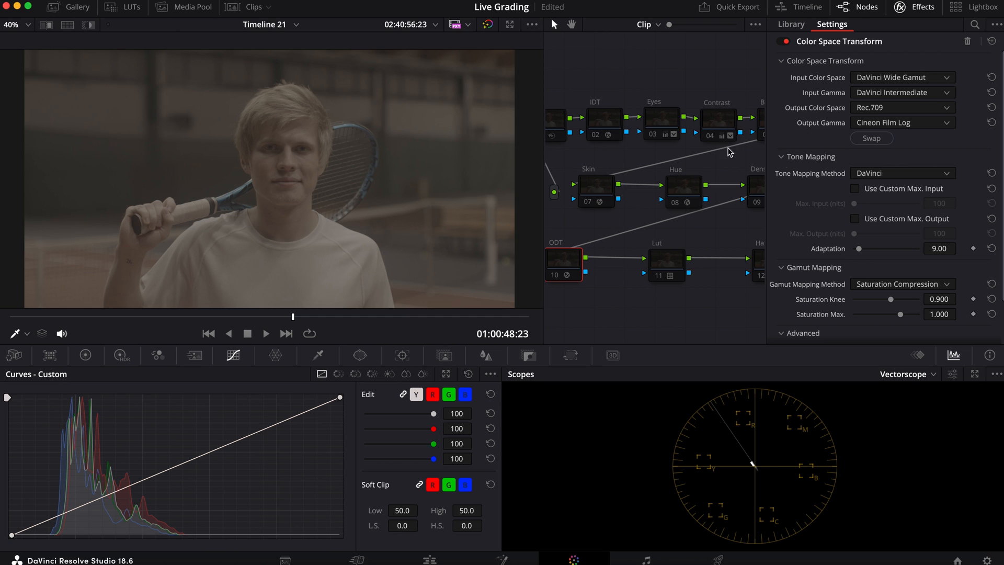
mouse_move(833, 95)
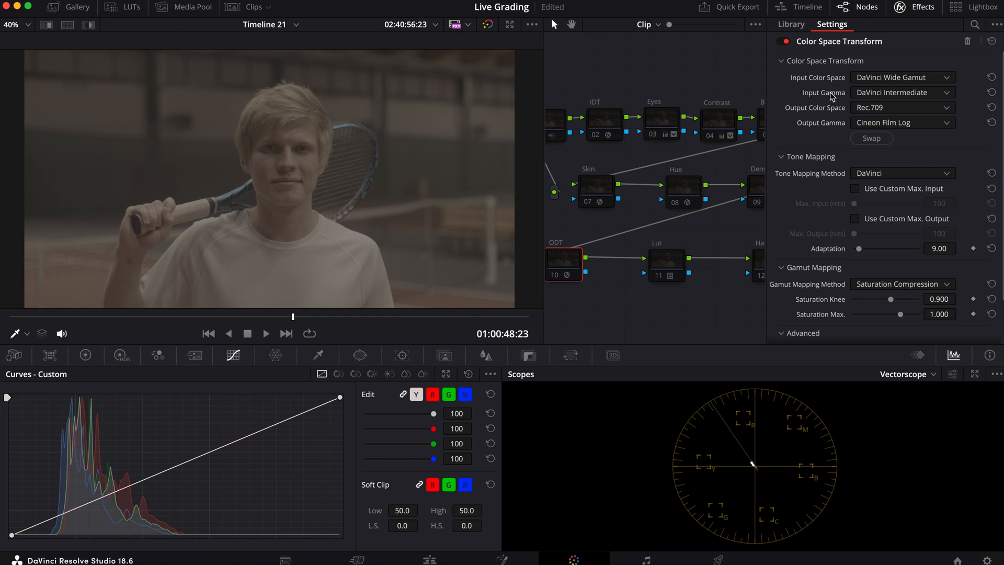
mouse_move(863, 129)
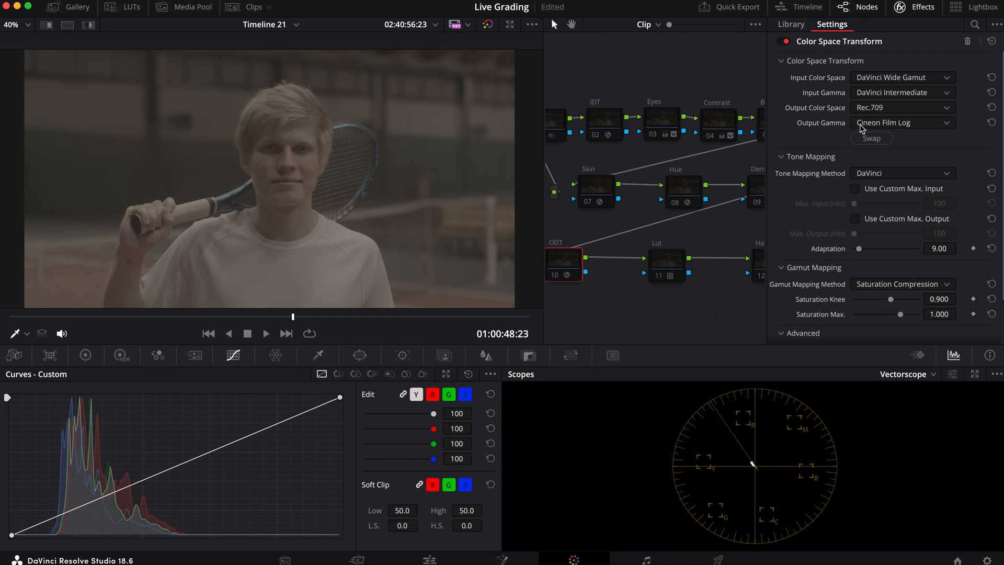
mouse_move(848, 138)
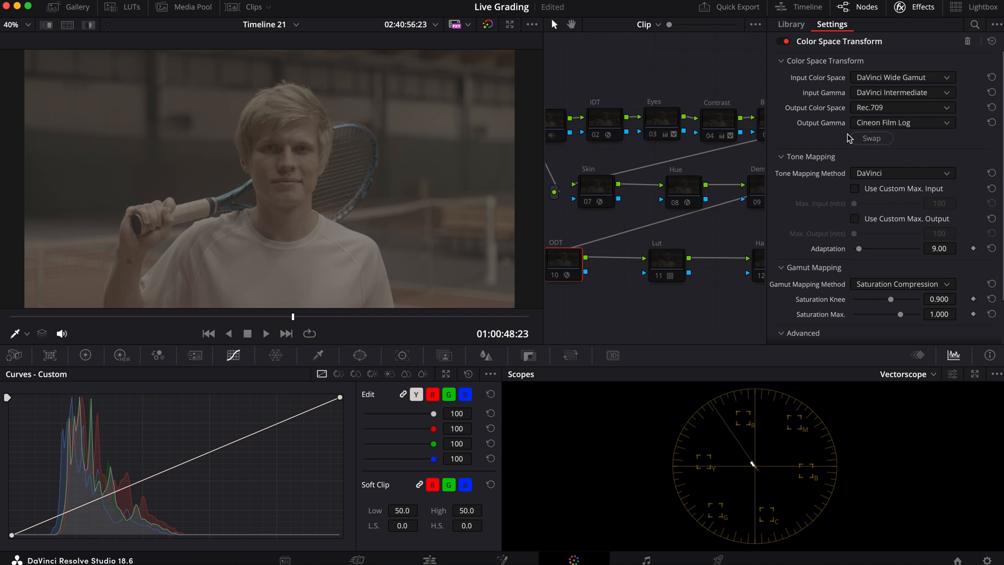
mouse_move(876, 128)
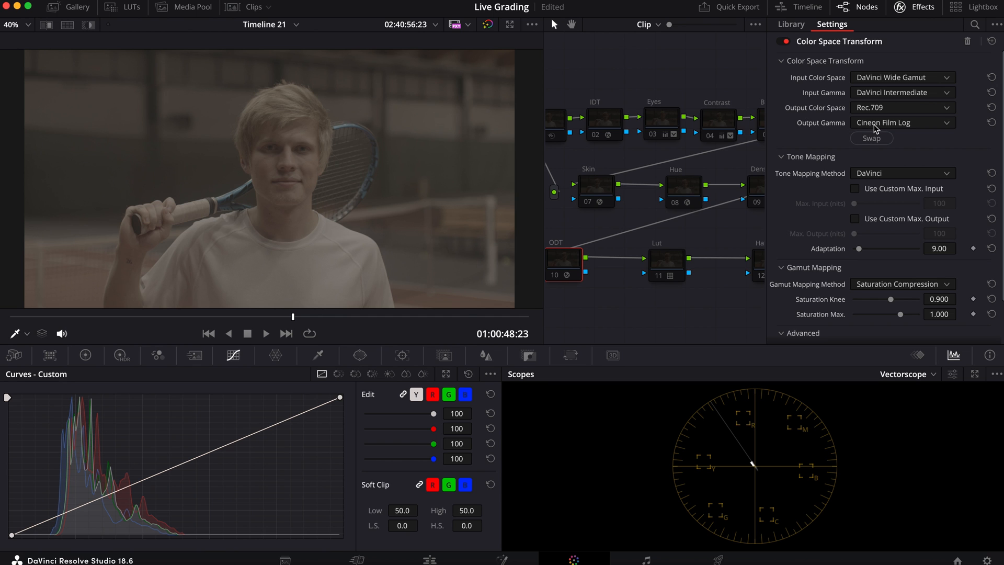
click(900, 122)
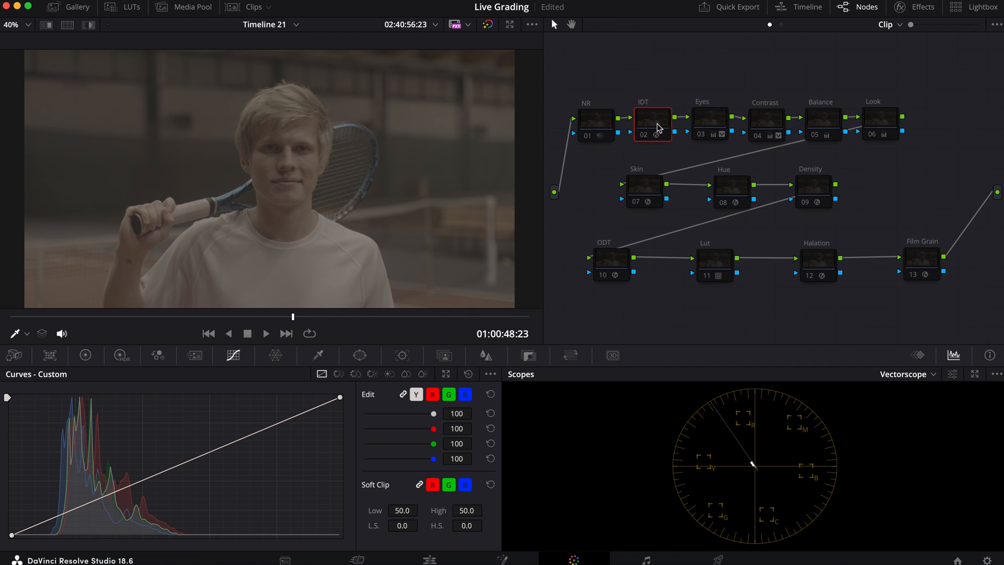
click(610, 261)
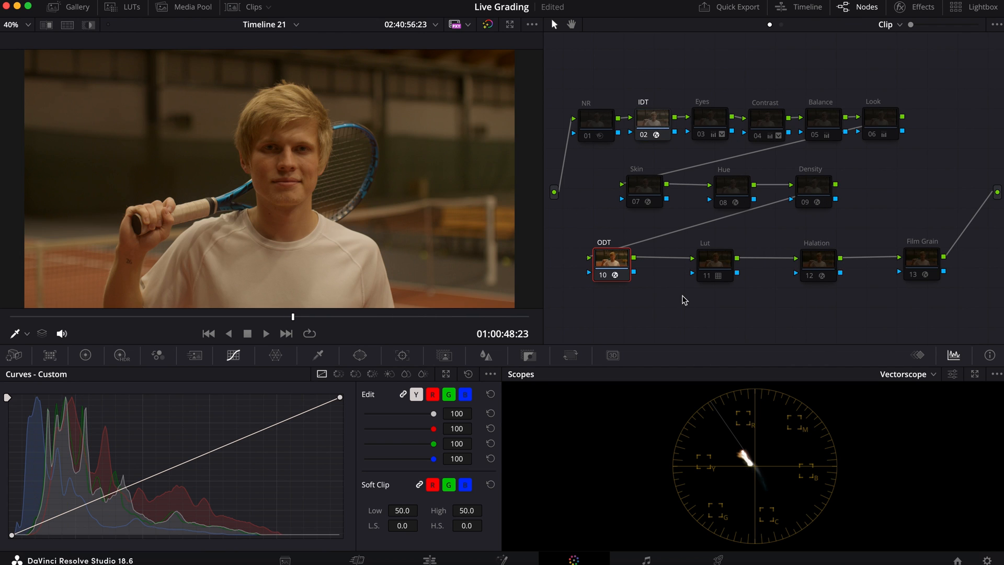
mouse_move(614, 283)
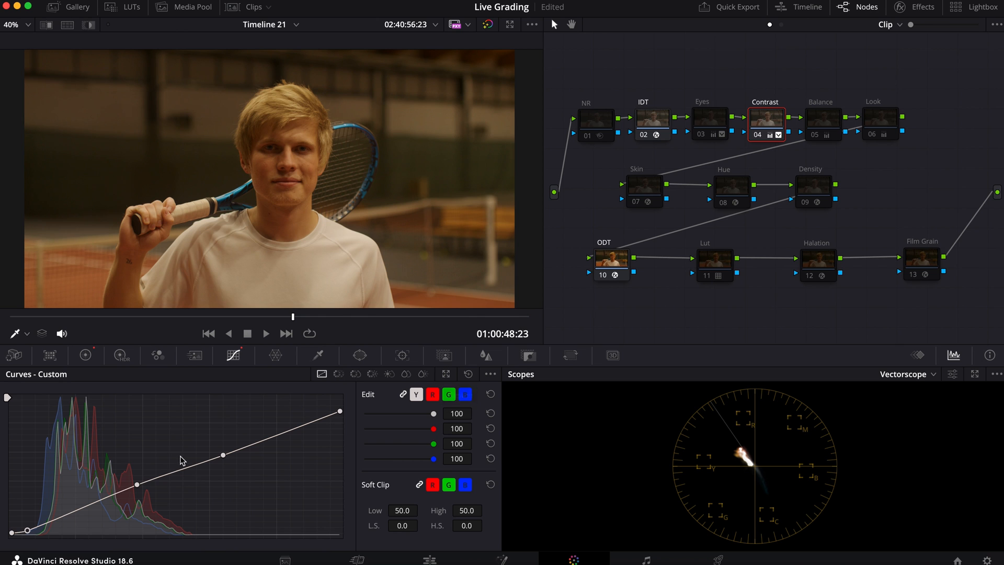
Step: Show the Primaries colour wheels and enable node 05 Balance with its cooler offset correction
click(85, 356)
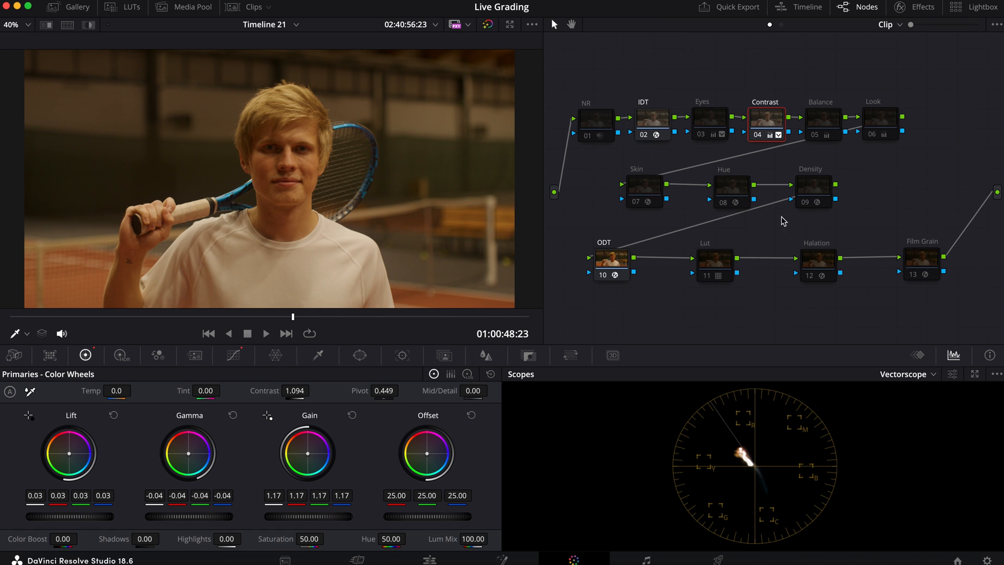
mouse_move(826, 124)
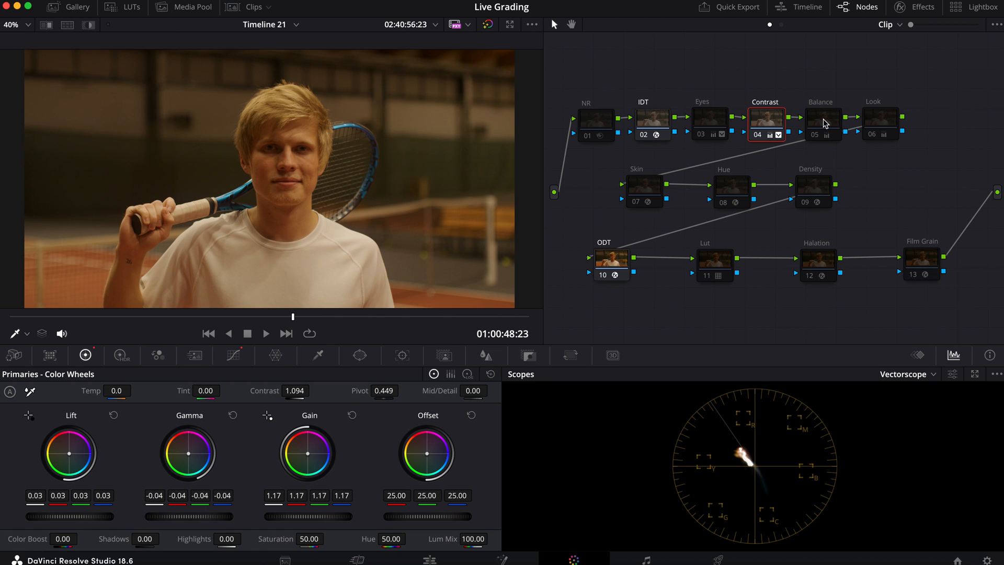
click(823, 121)
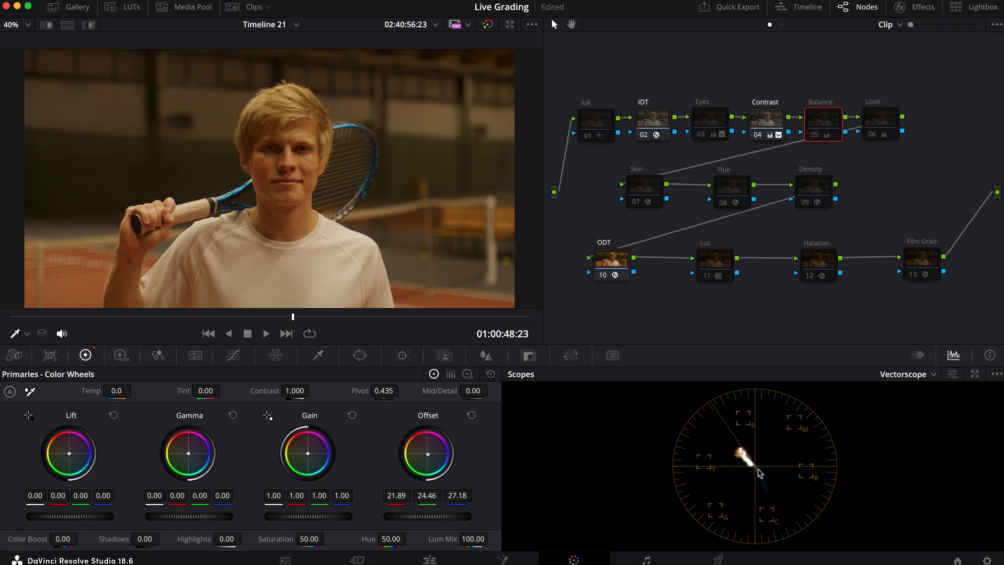
mouse_move(652, 296)
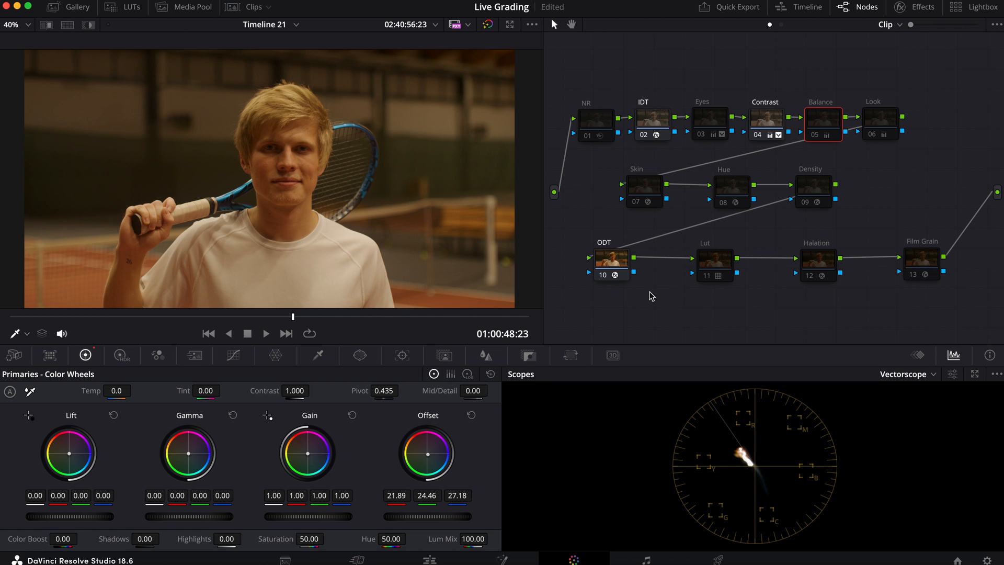
mouse_move(489, 440)
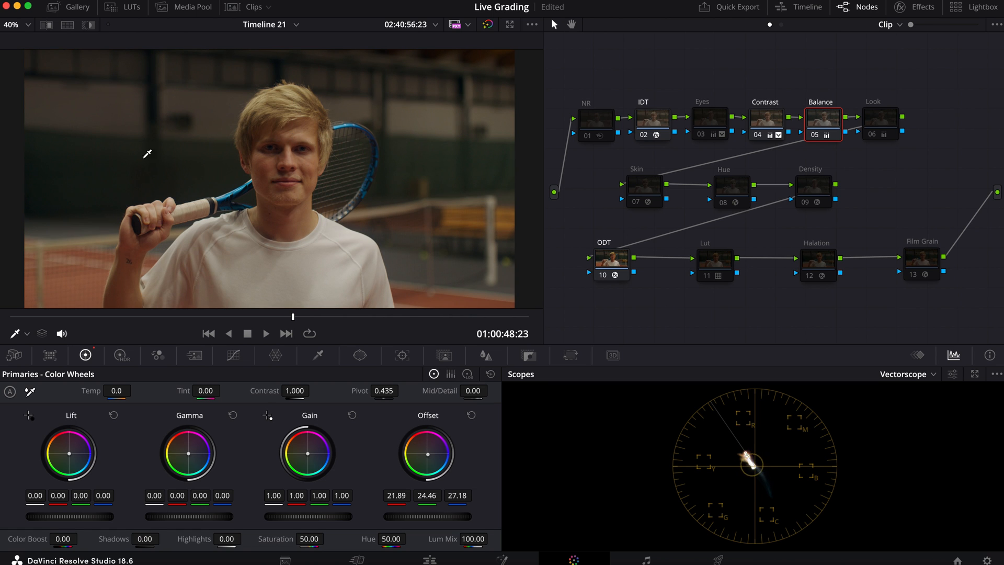
Step: Enable node 11 Lut for the darker film look, then move to the ODT node
click(714, 263)
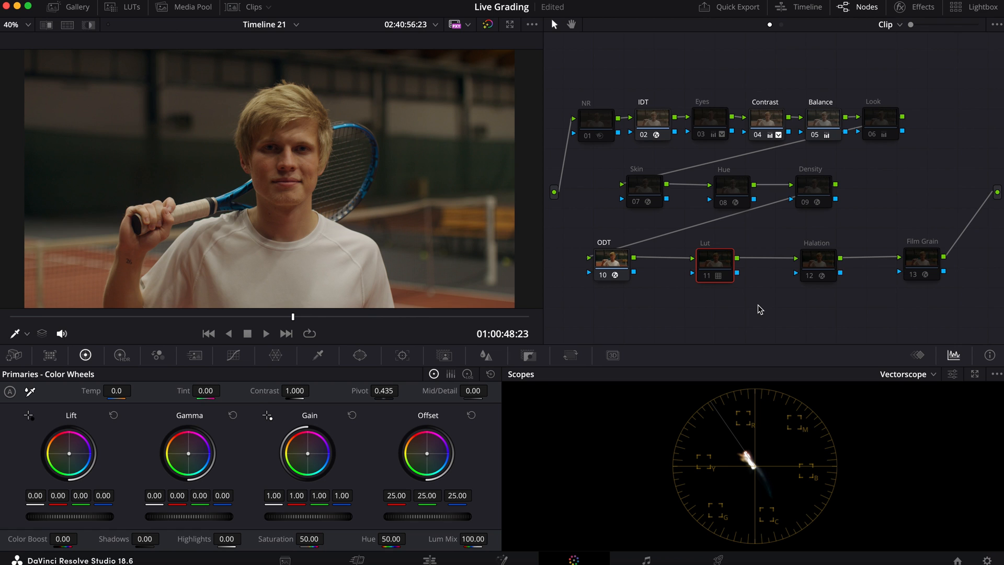
mouse_move(612, 262)
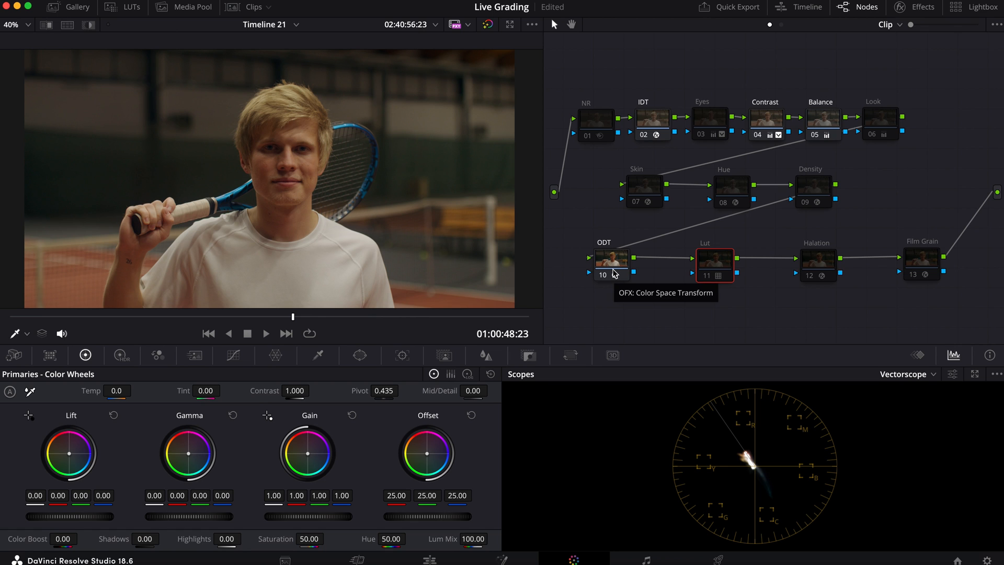
mouse_move(738, 270)
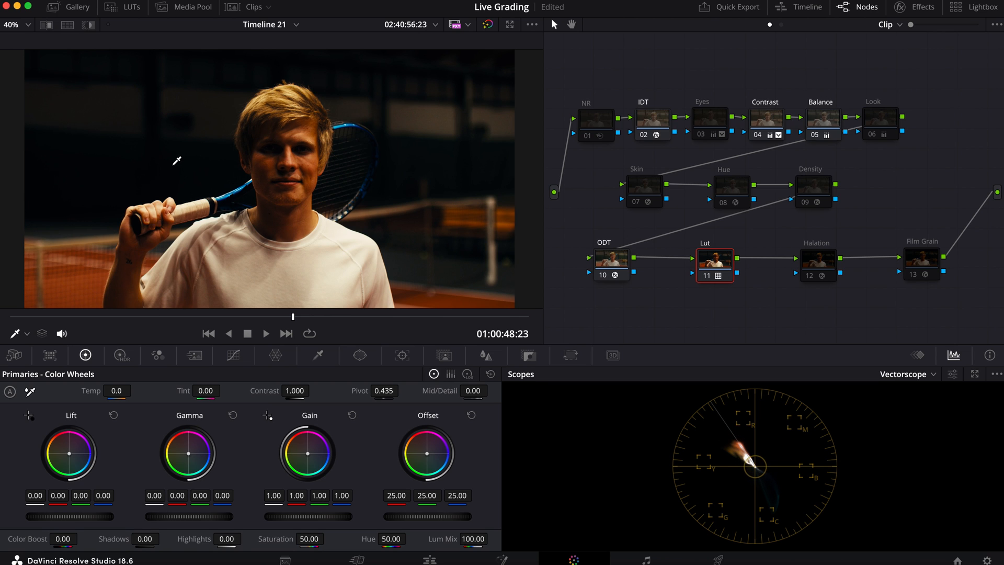
click(610, 260)
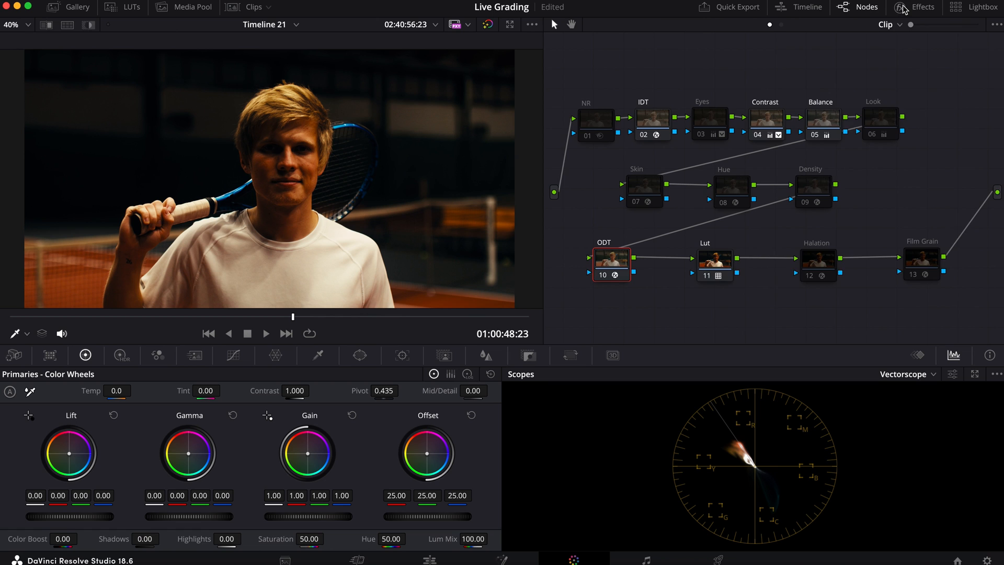
Step: Set the ODT node's Output Gamma to Cineon Film Log
click(903, 122)
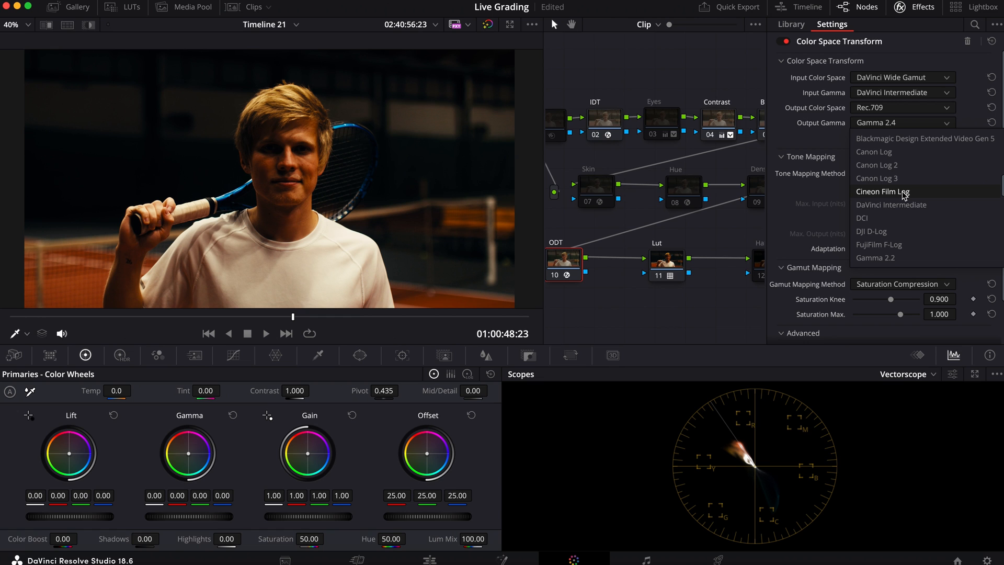
click(882, 191)
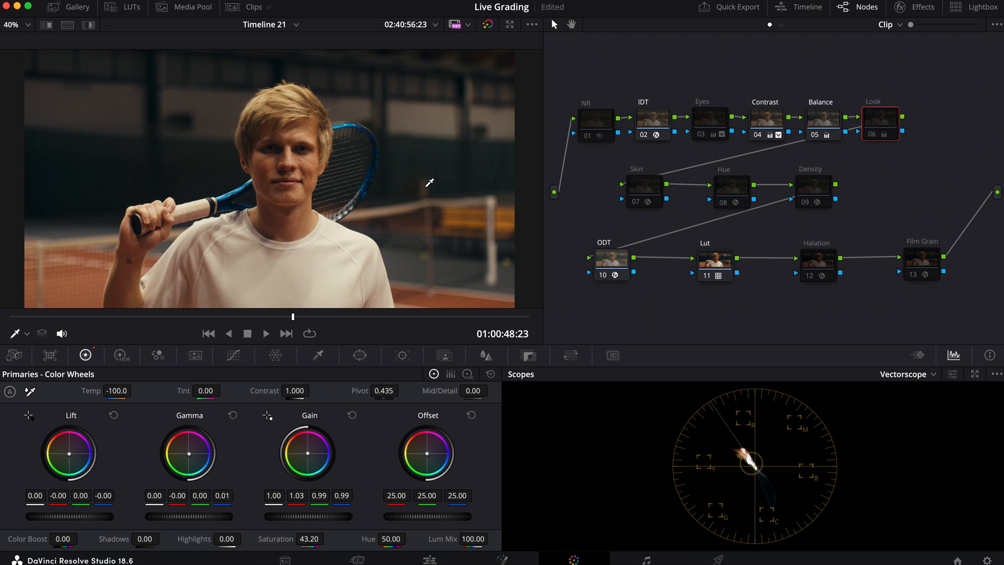
mouse_move(113, 225)
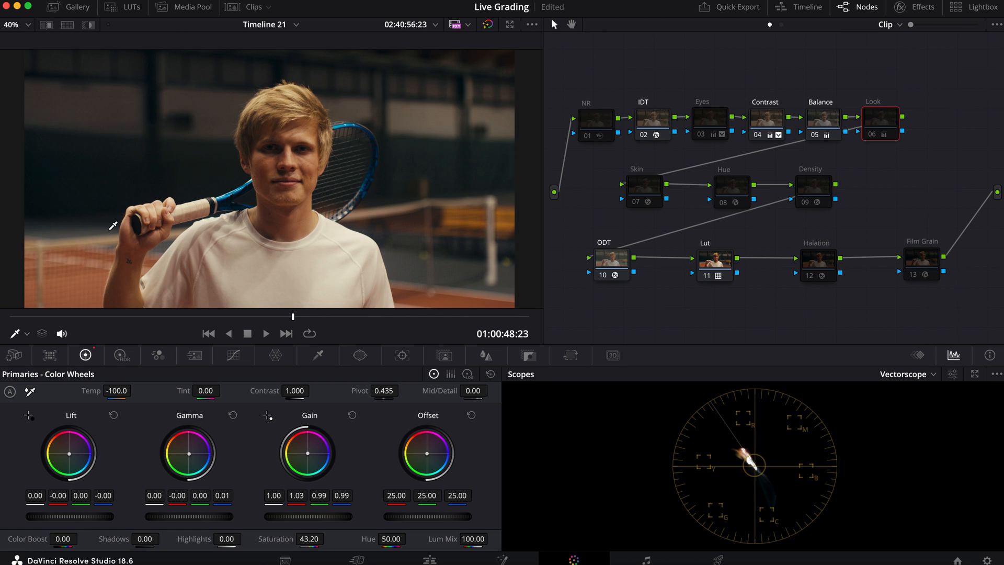
mouse_move(132, 190)
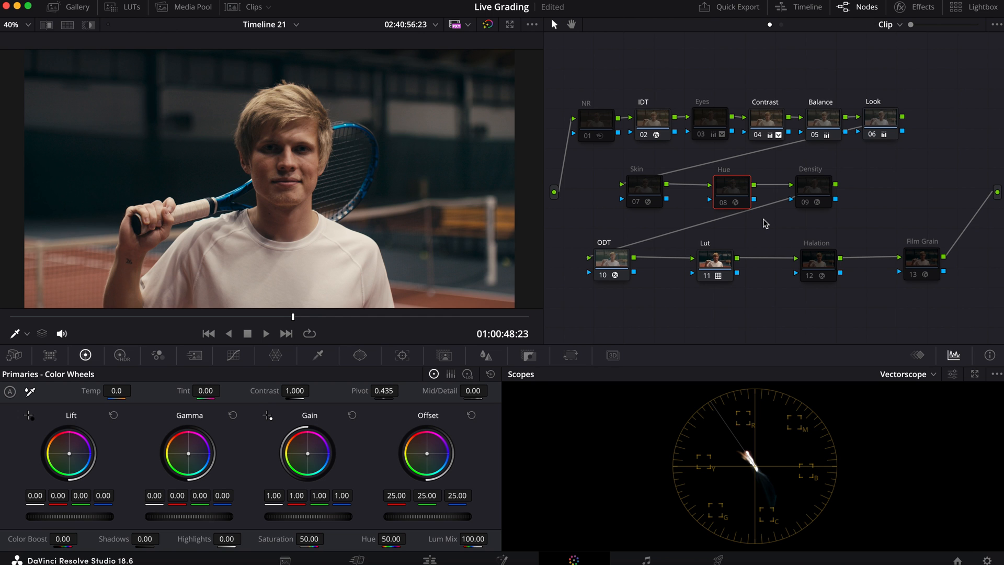
mouse_move(704, 181)
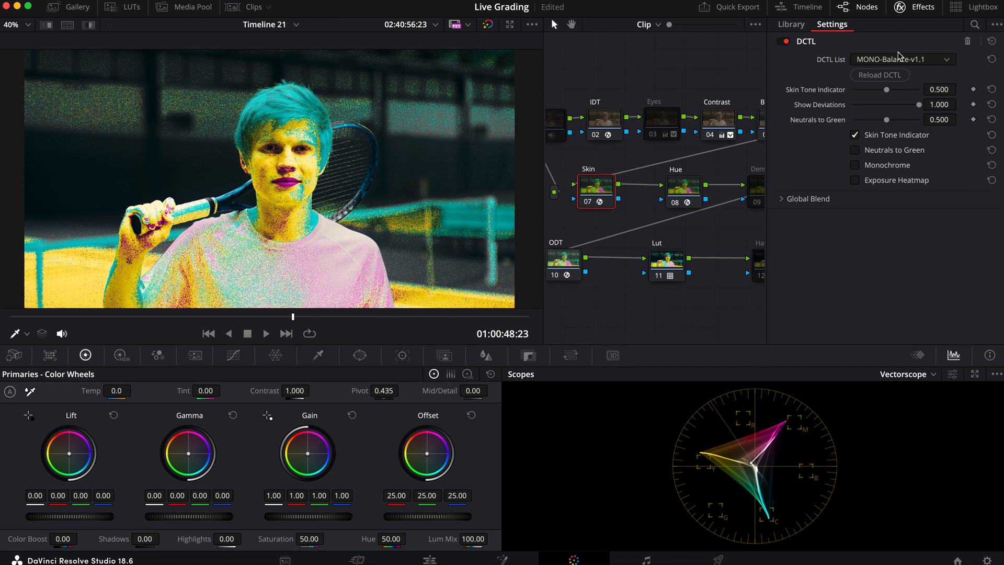
click(903, 59)
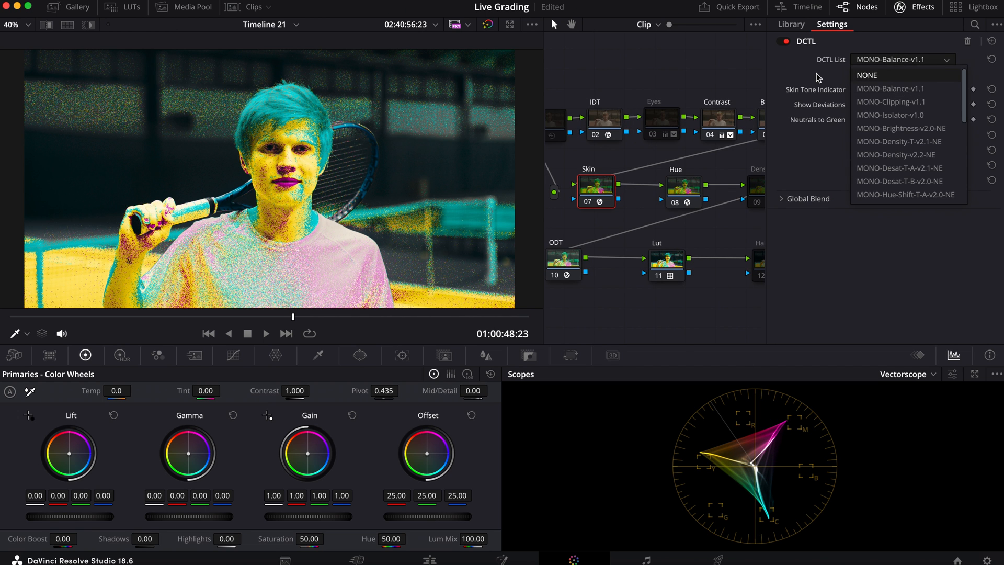
click(890, 88)
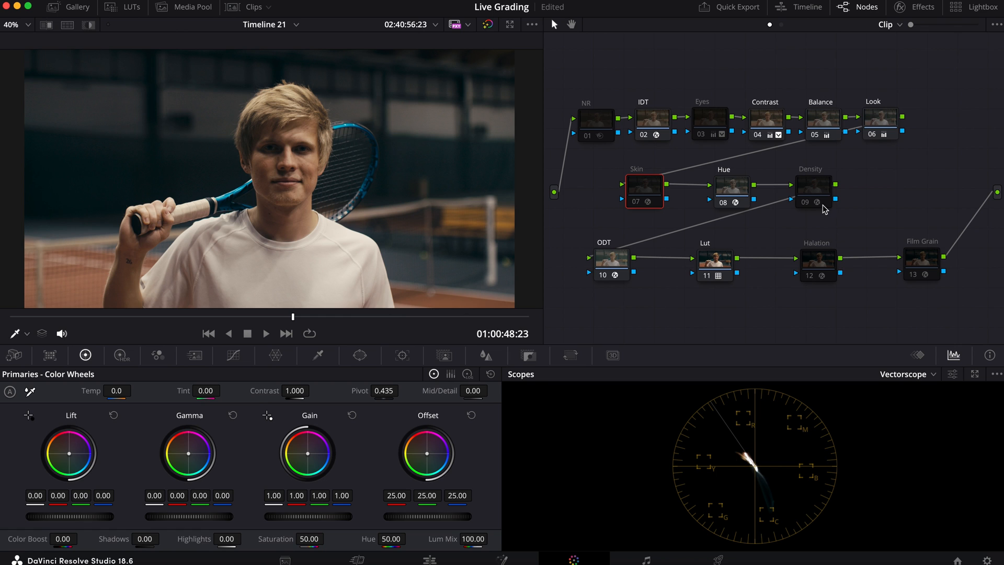
click(814, 190)
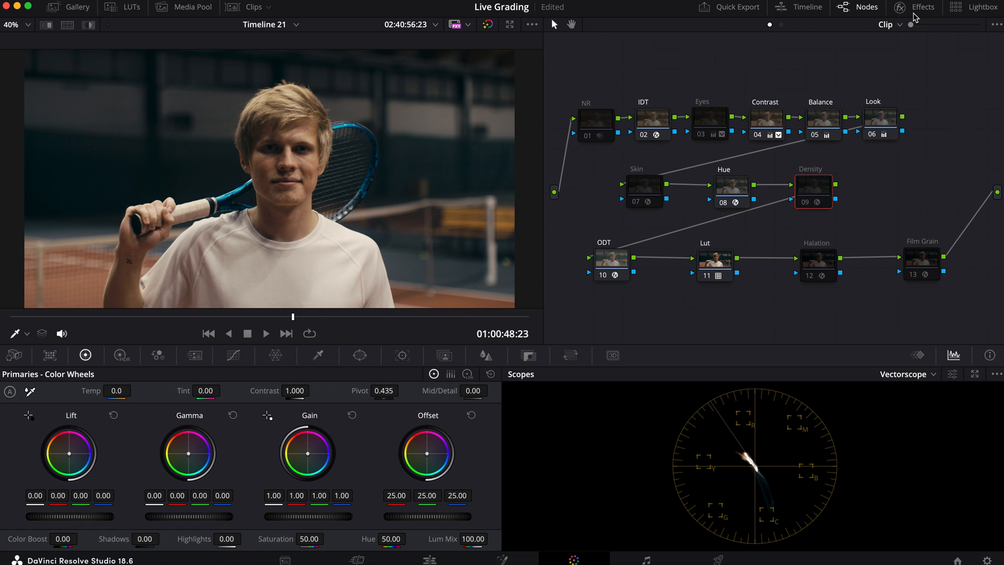
click(916, 7)
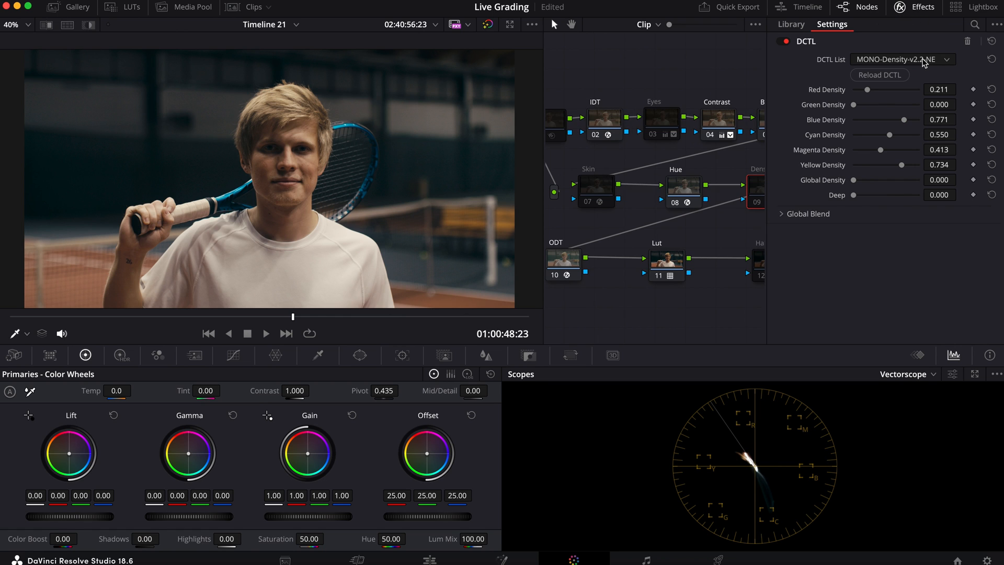
click(903, 59)
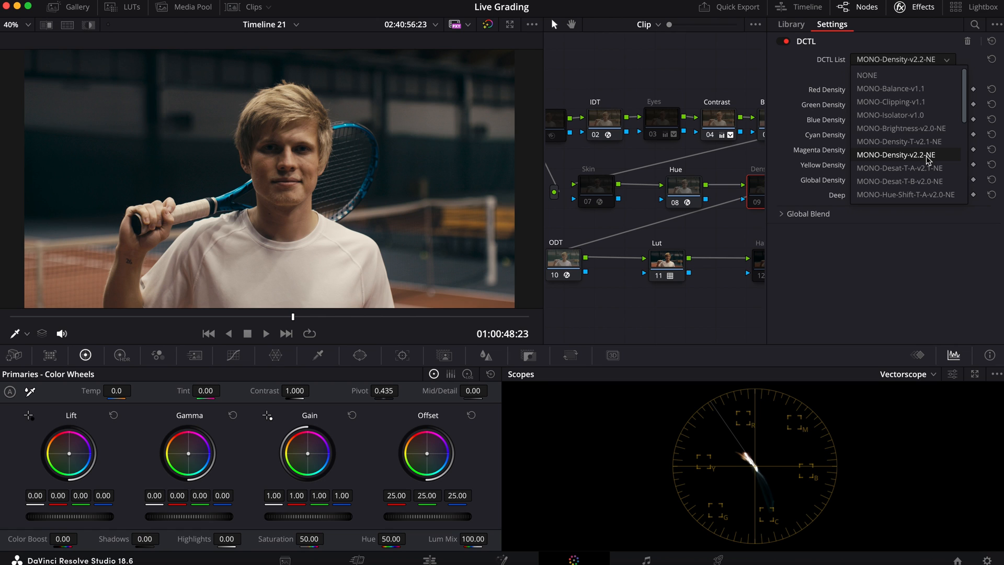
click(902, 154)
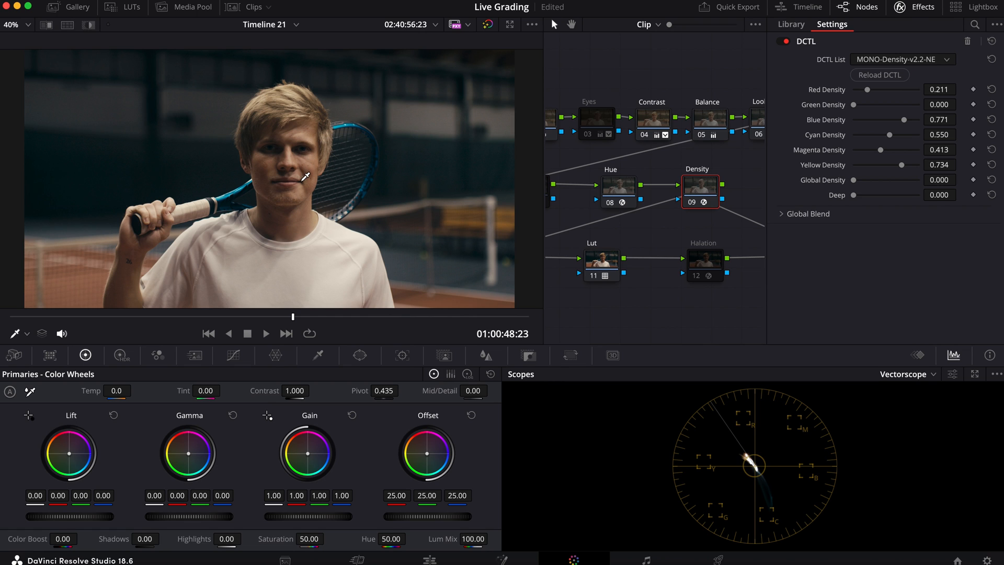
mouse_move(142, 244)
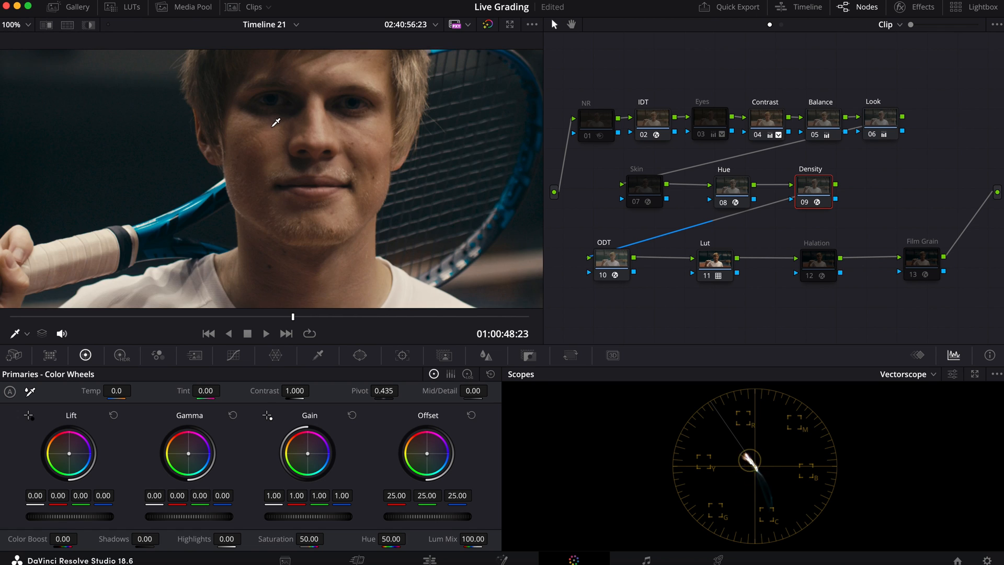
Step: Enable the Eyes node and view its soft oval window over the player's eyes
click(705, 117)
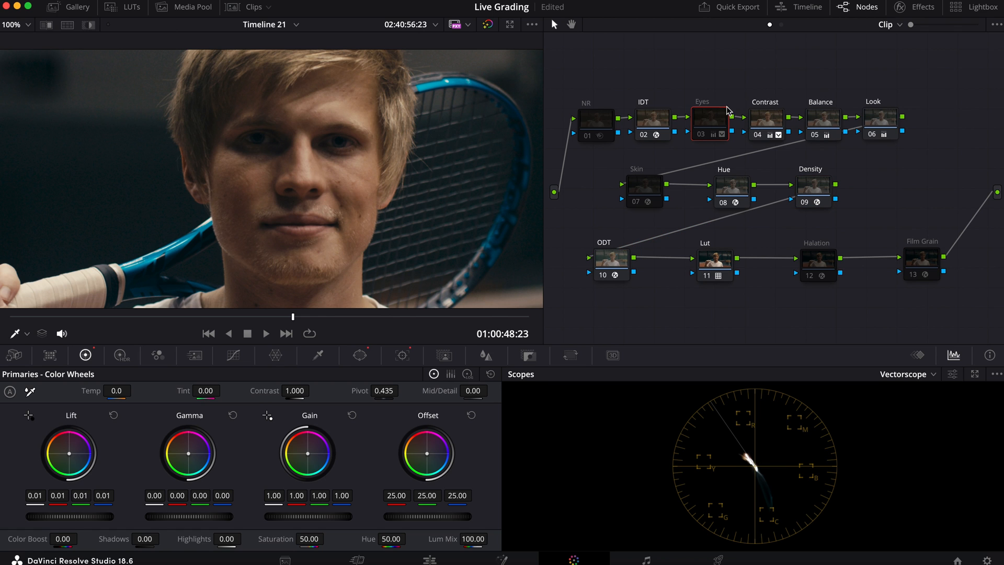
click(361, 356)
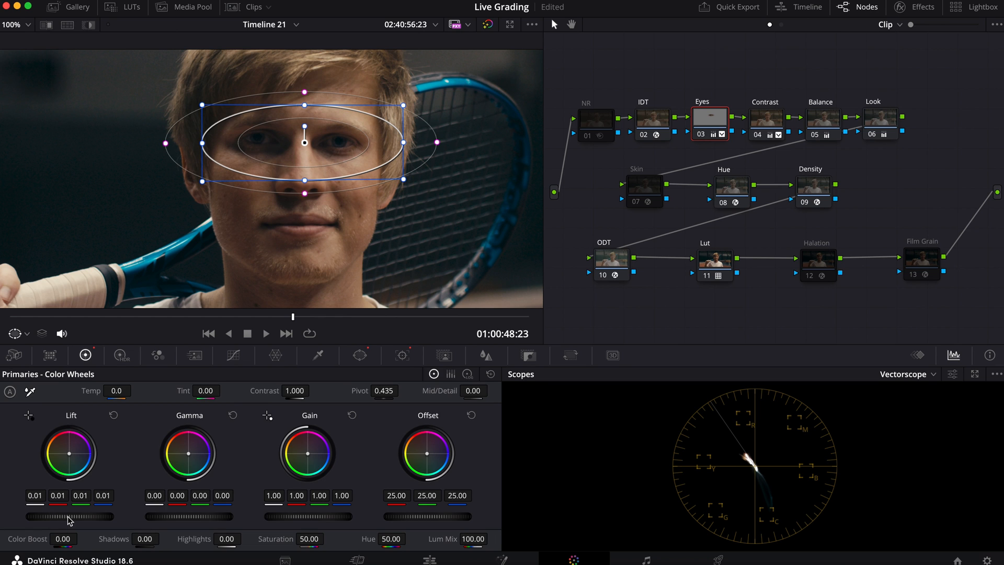
click(402, 356)
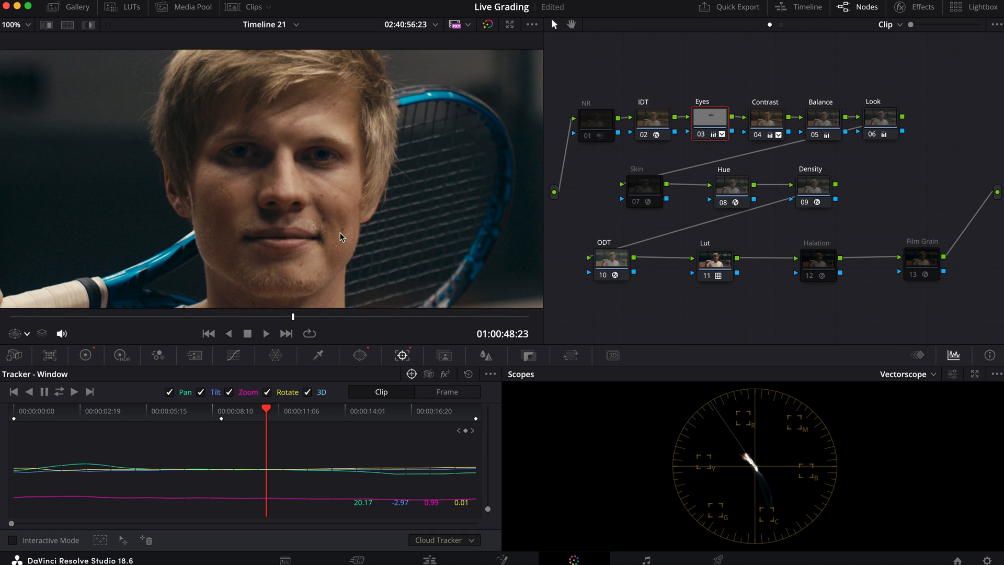
mouse_move(163, 153)
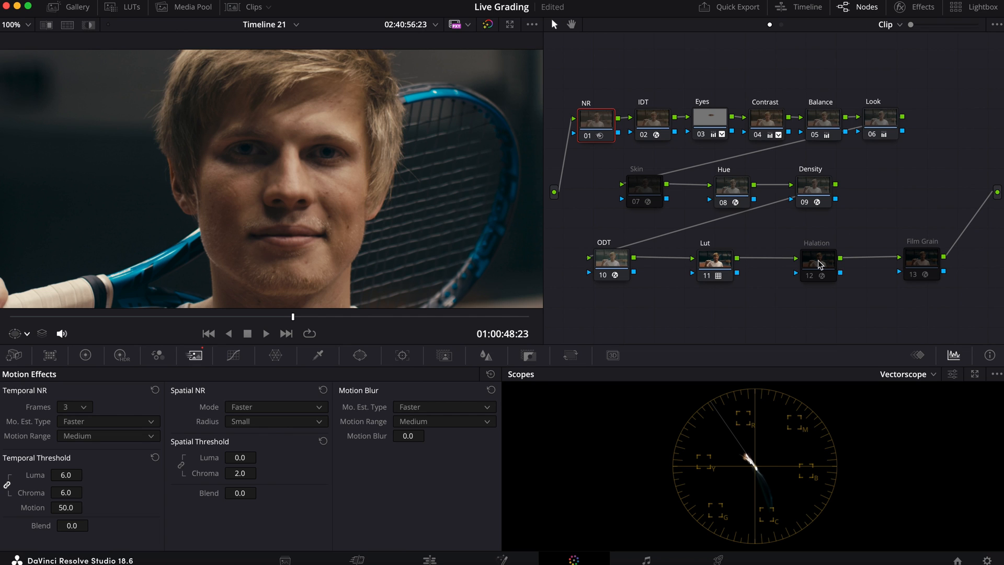
Step: Enable the Halation and Film Grain nodes, leaving only Skin disabled
click(817, 264)
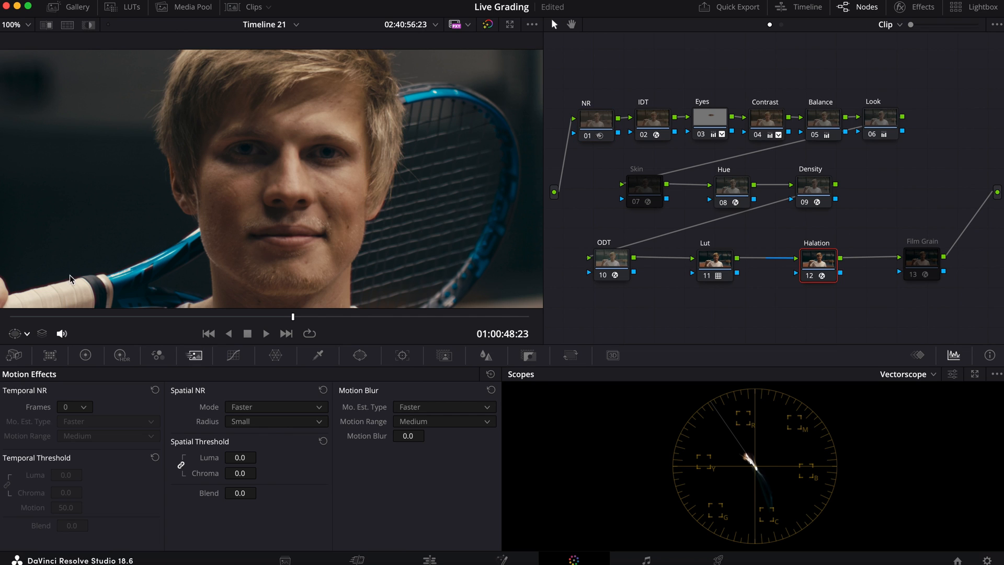
click(920, 262)
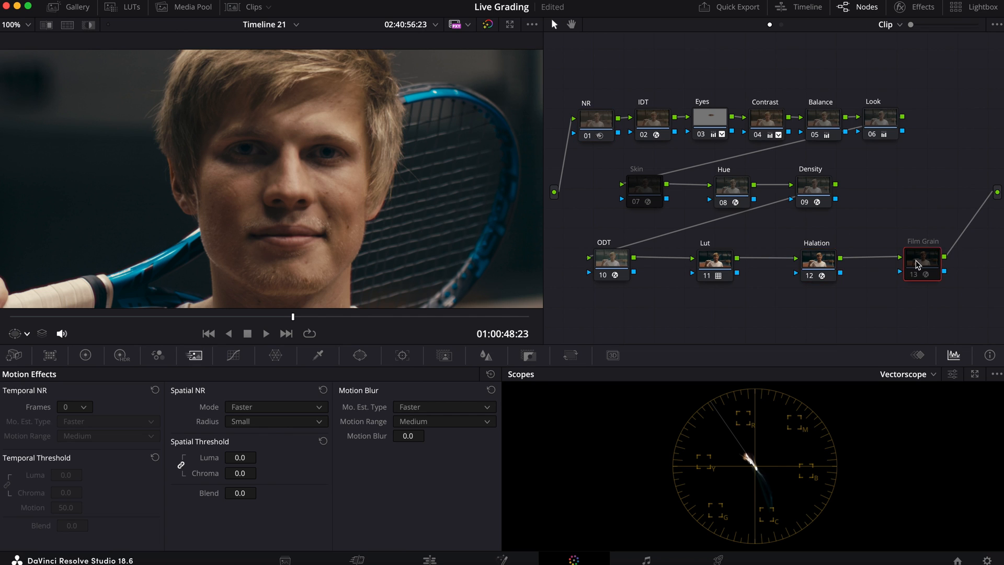
click(11, 24)
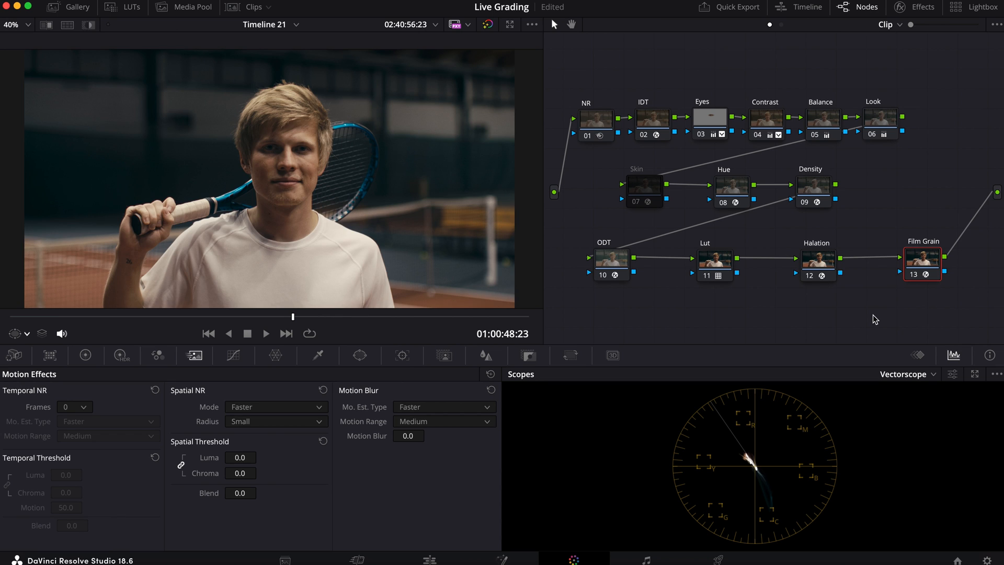
mouse_move(740, 269)
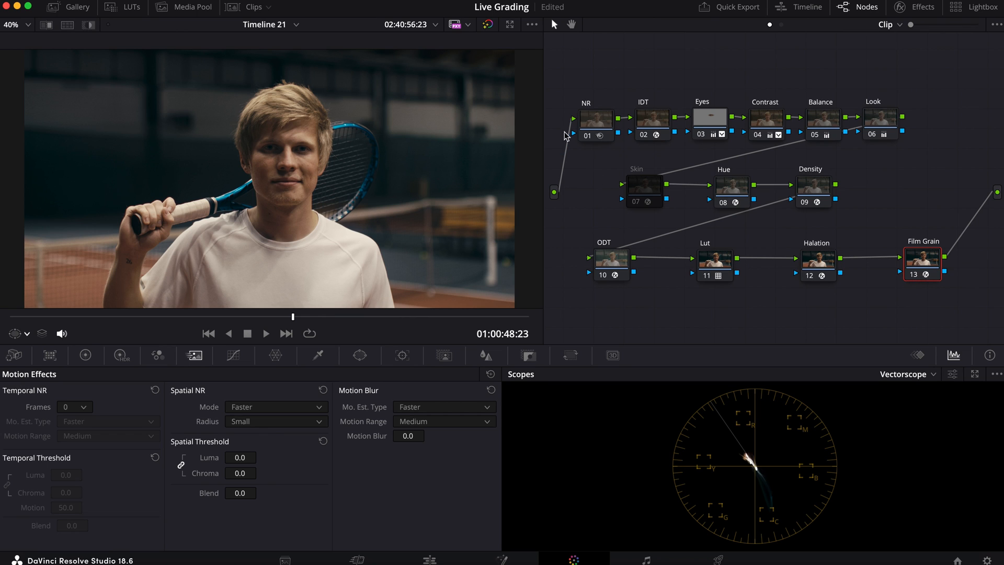
mouse_move(312, 199)
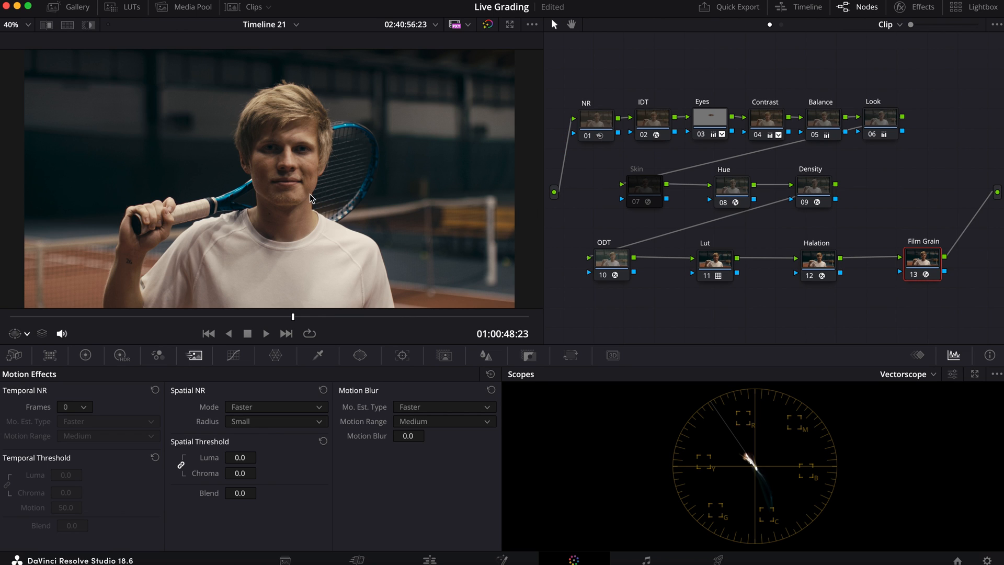
mouse_move(976, 267)
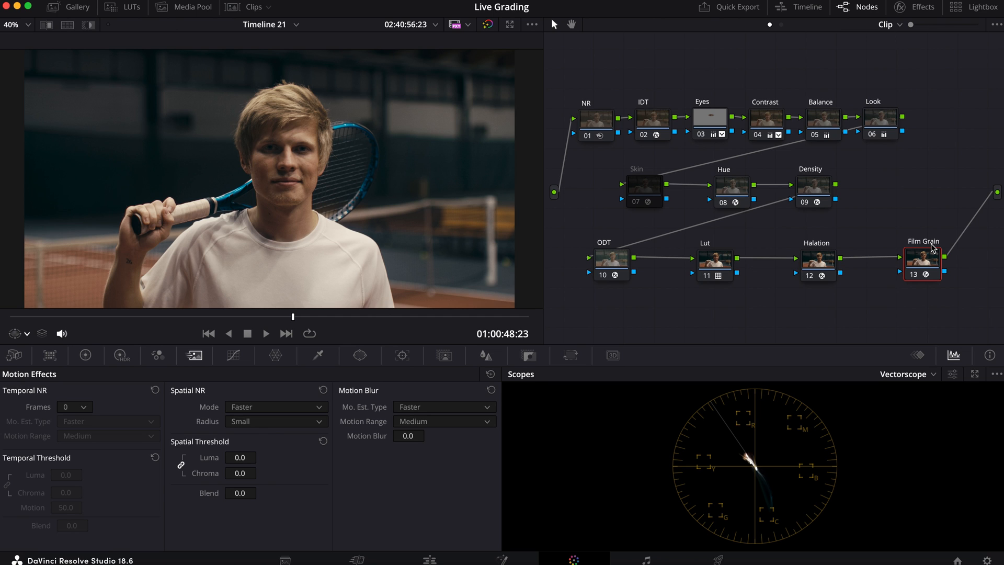
mouse_move(583, 112)
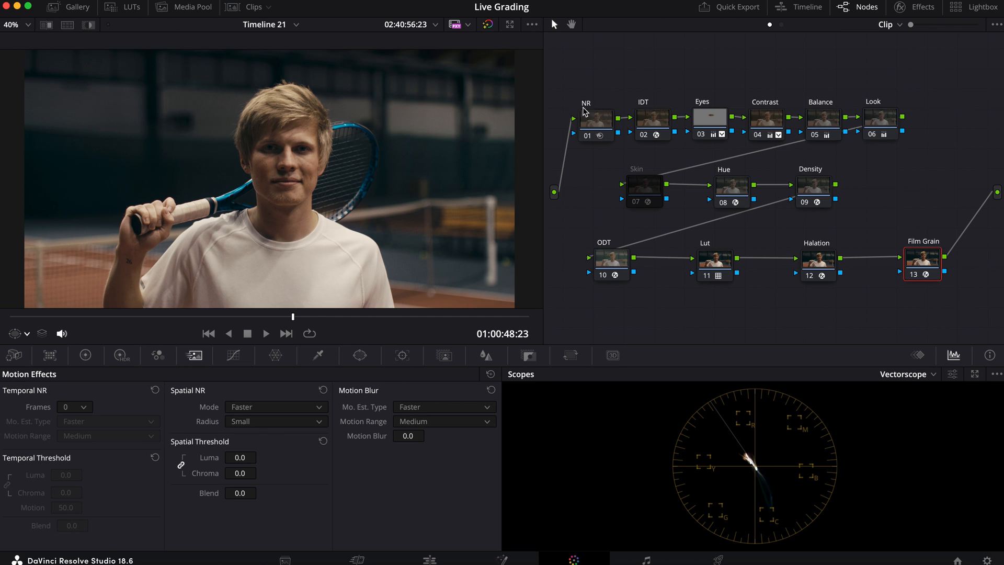
mouse_move(600, 122)
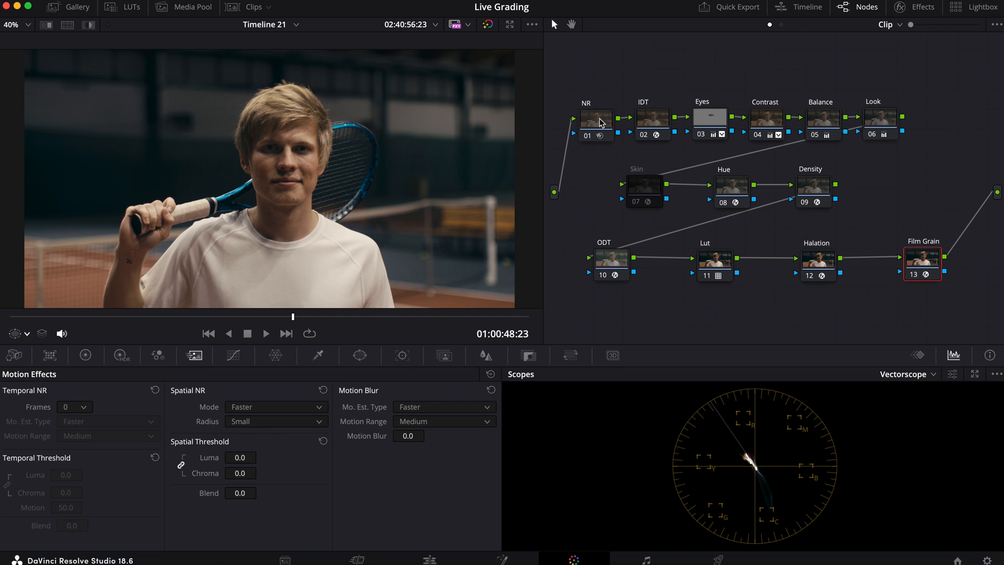
mouse_move(856, 139)
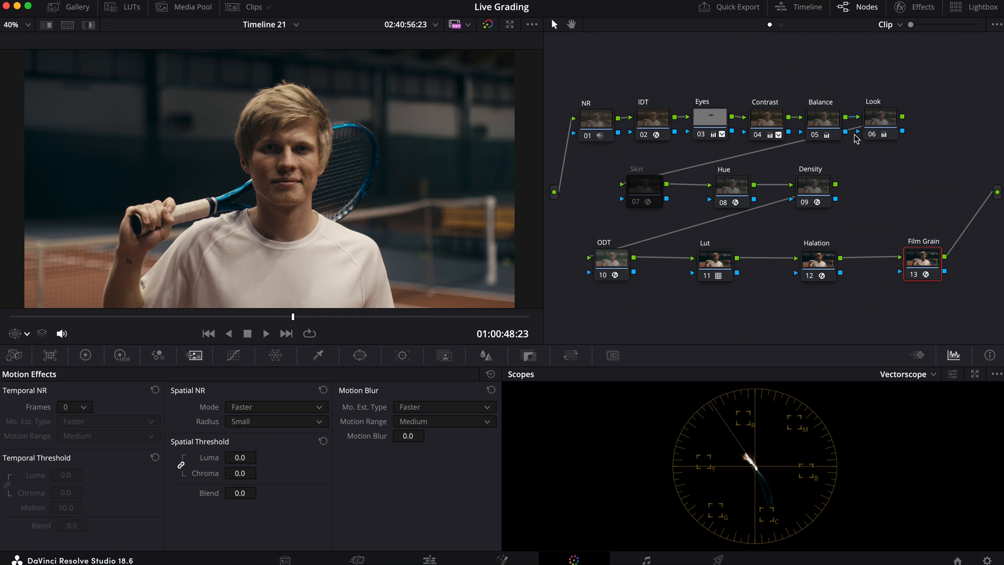
mouse_move(783, 112)
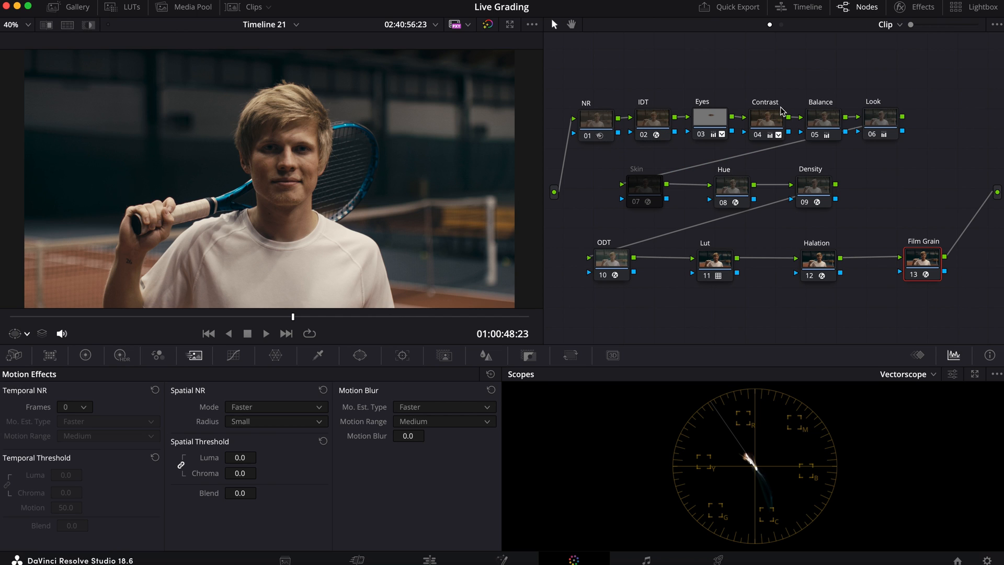
mouse_move(844, 272)
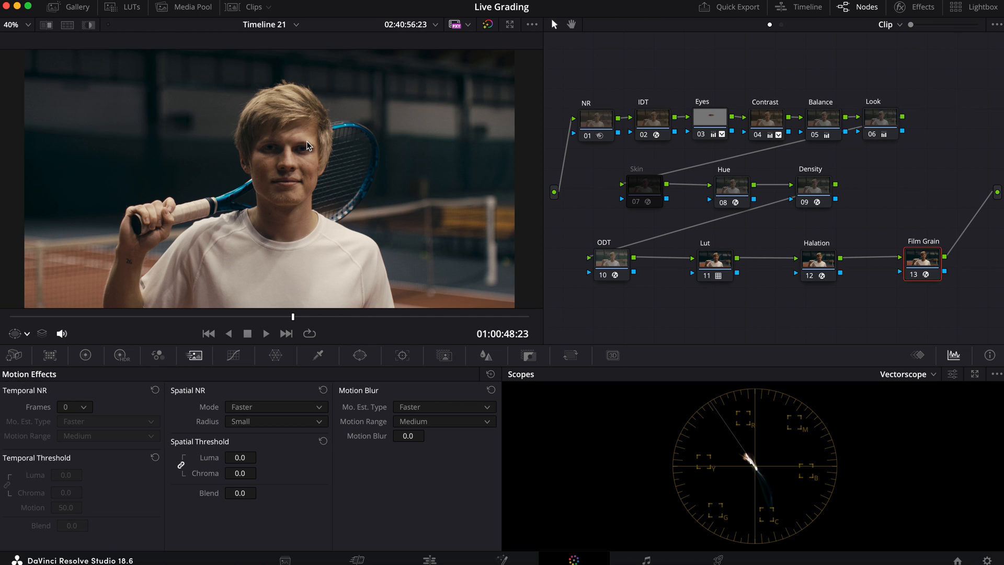
mouse_move(310, 211)
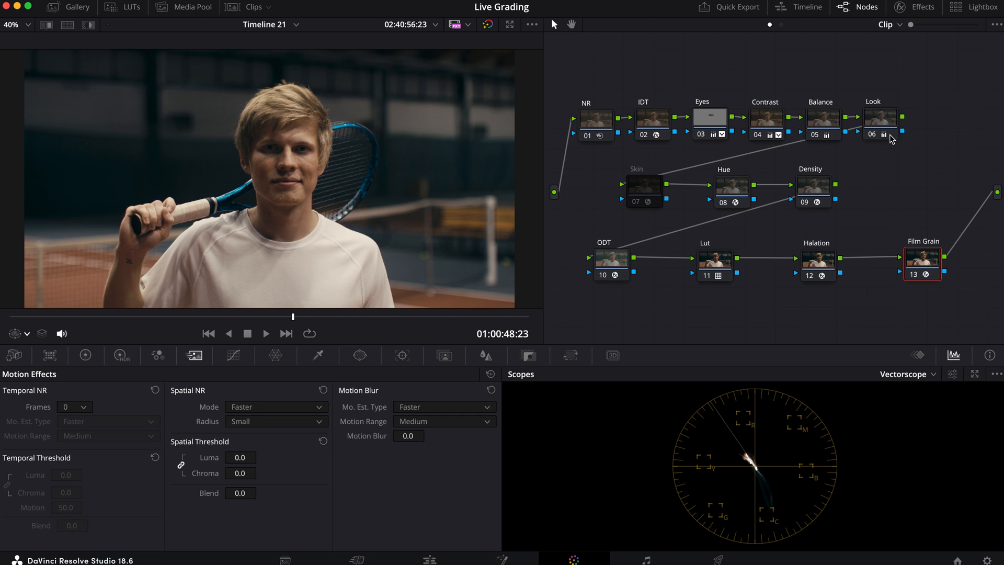
mouse_move(507, 195)
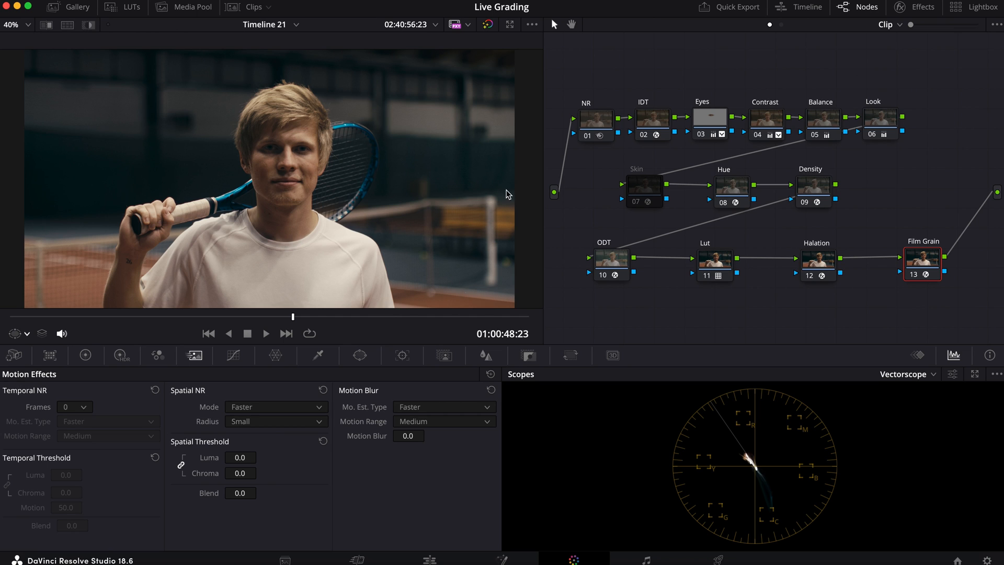
mouse_move(429, 73)
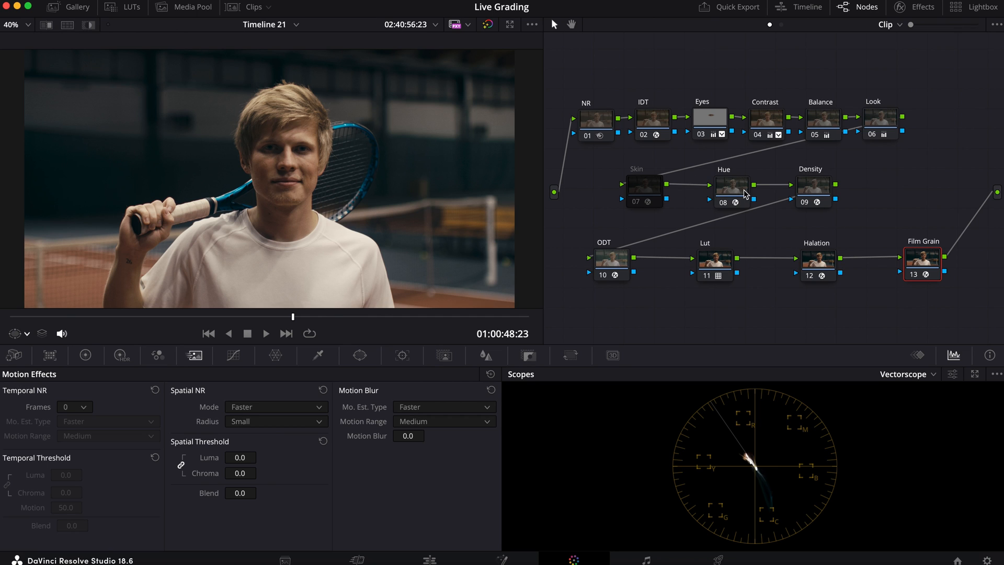
mouse_move(733, 192)
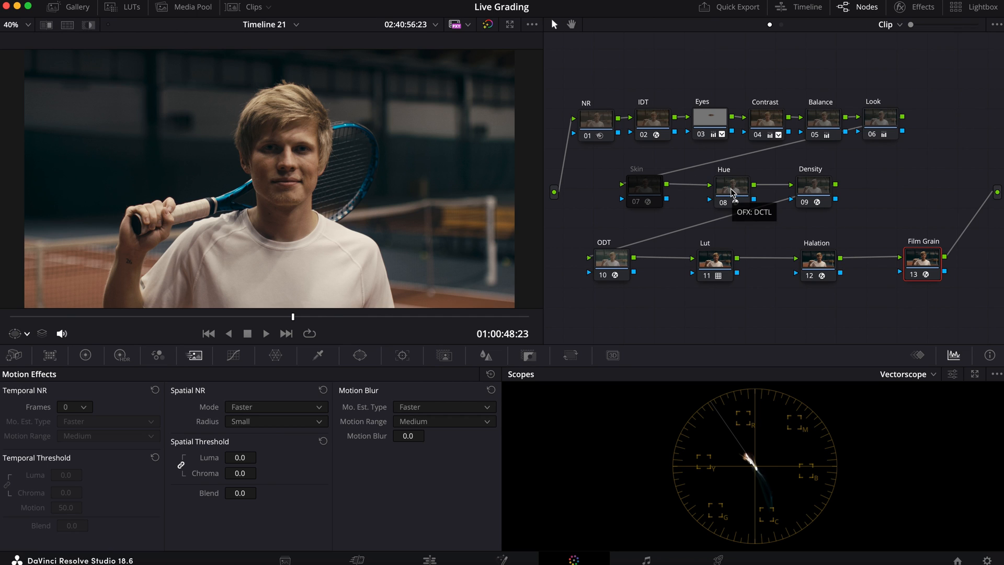
mouse_move(448, 60)
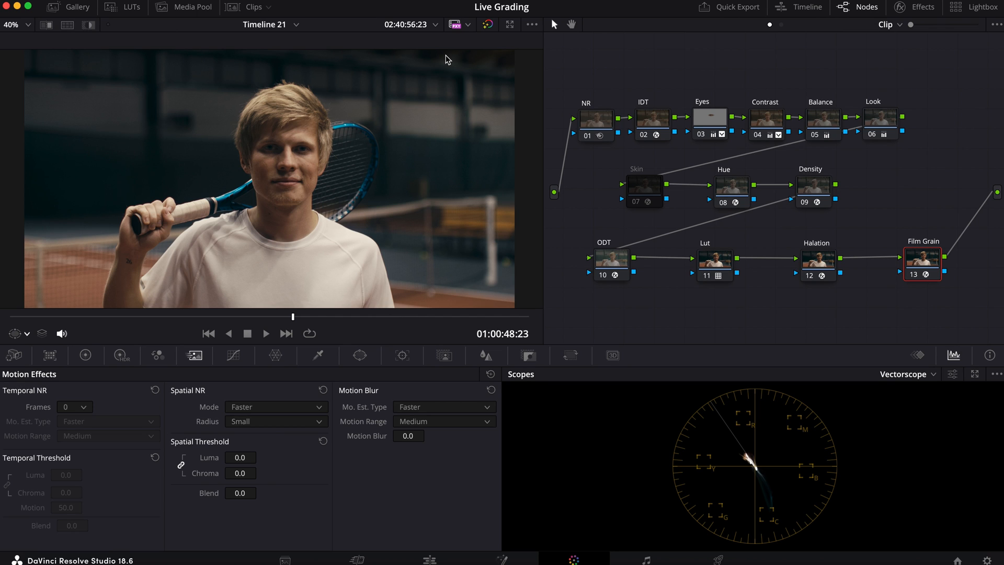
mouse_move(732, 193)
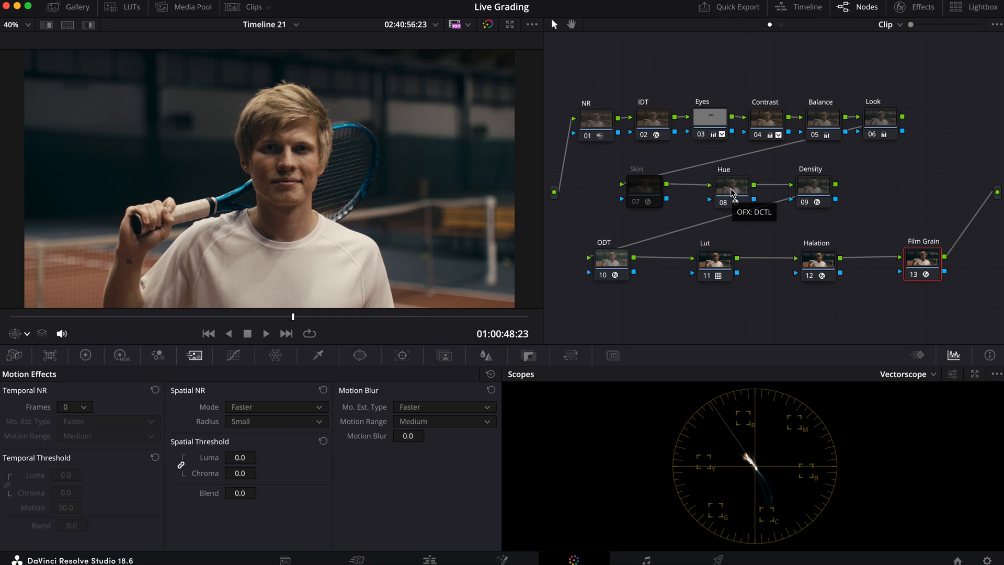